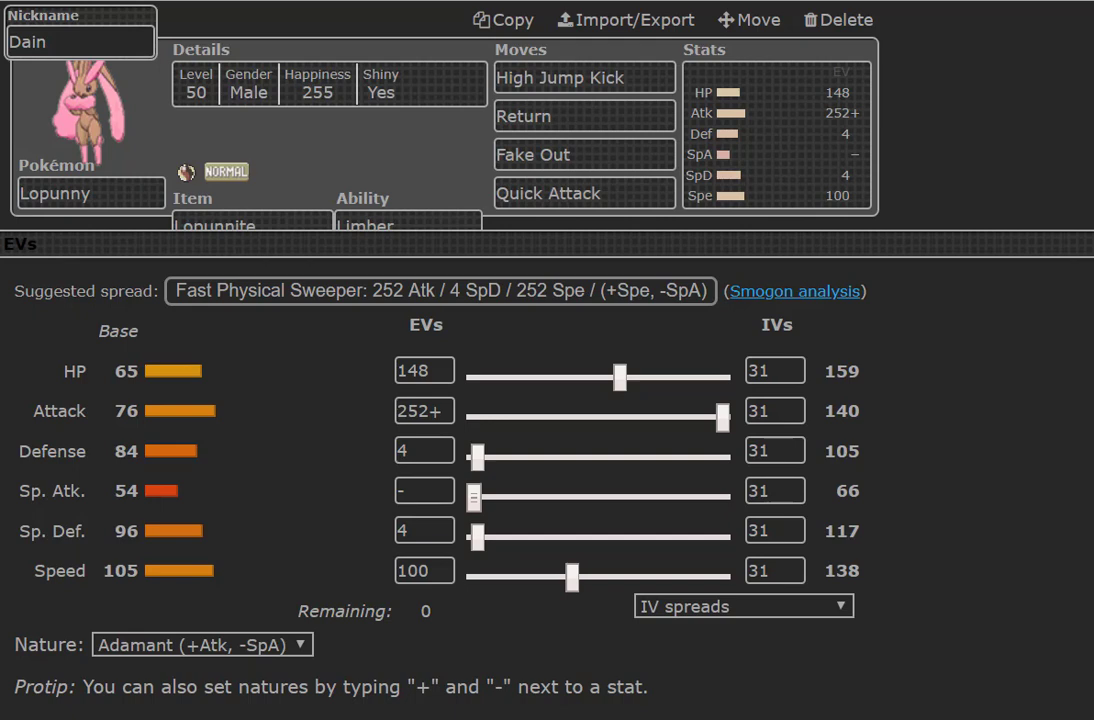
mouse_move(256, 680)
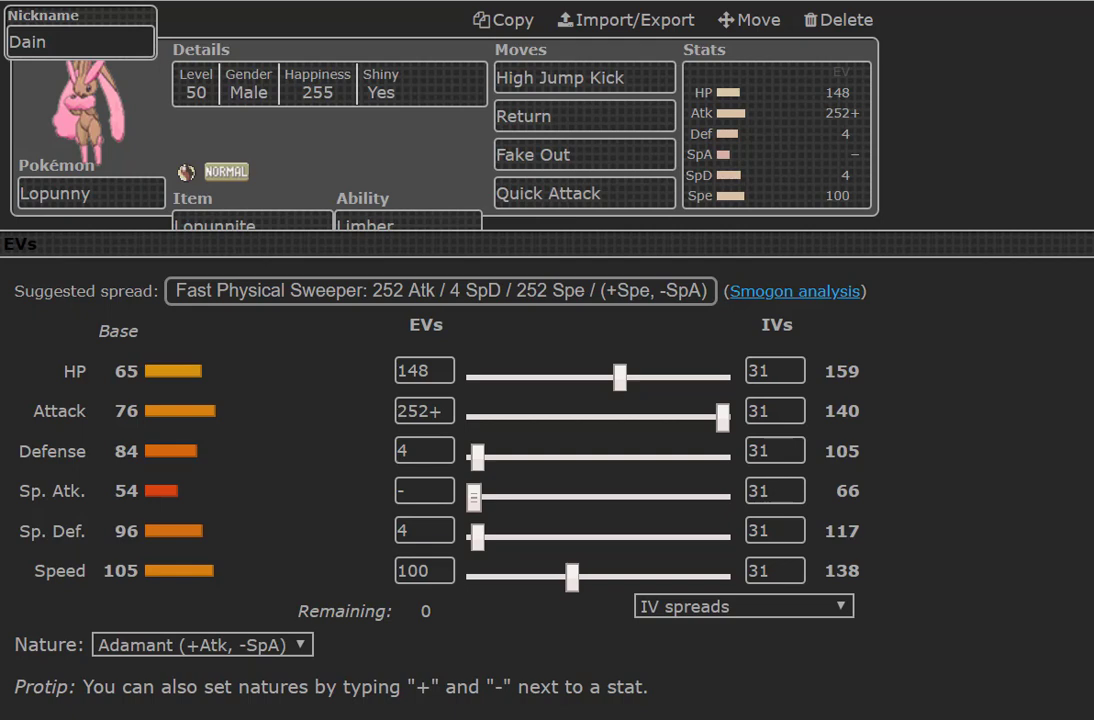
mouse_move(288, 62)
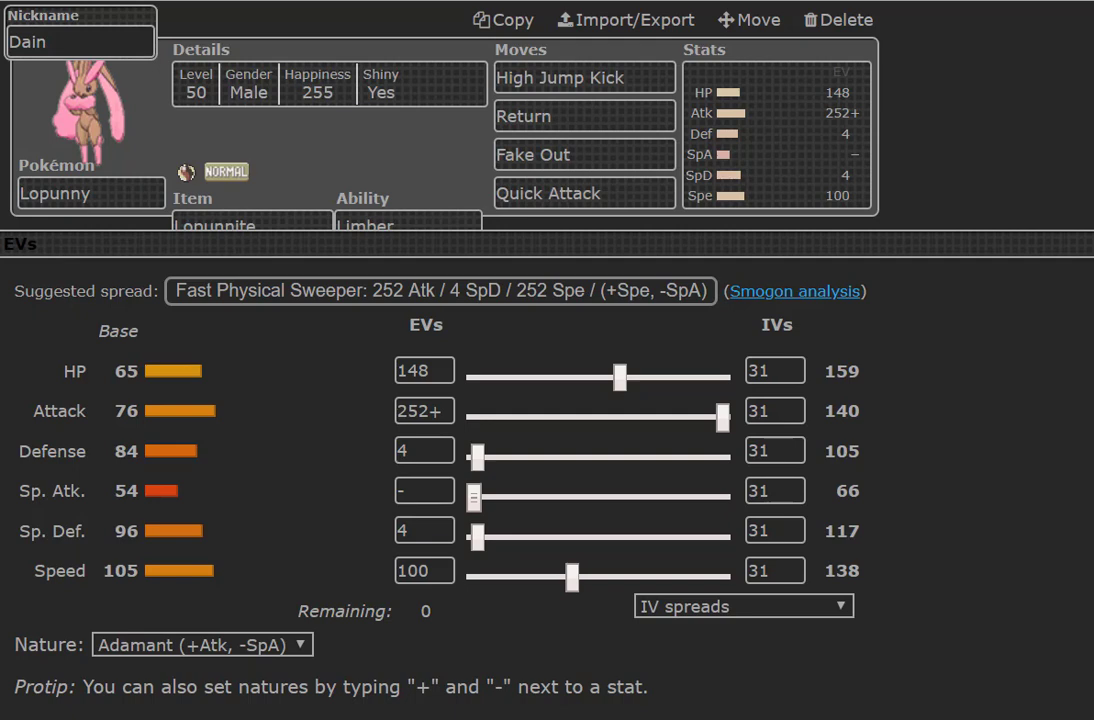
Select Incineroar 'Hacker' to show its Will-O-Wisp/Fire Punch/Knock Off/U-turn set and Impish 252 HP/196 Def/60 Spe spread
click(80, 40)
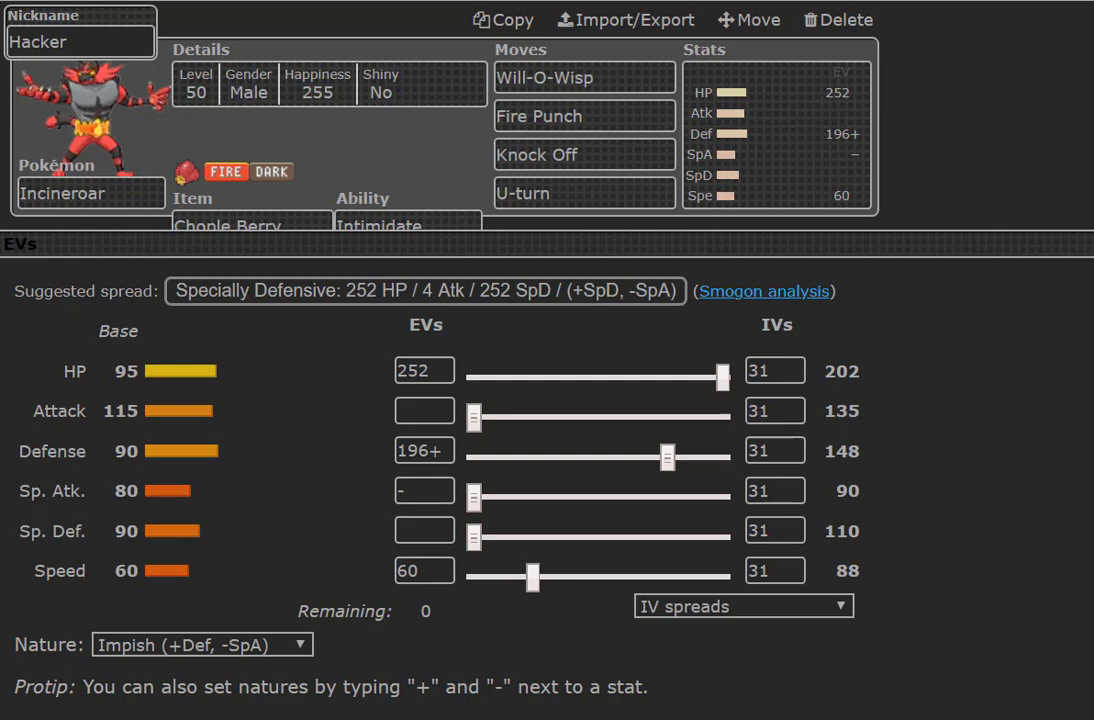
mouse_move(54, 256)
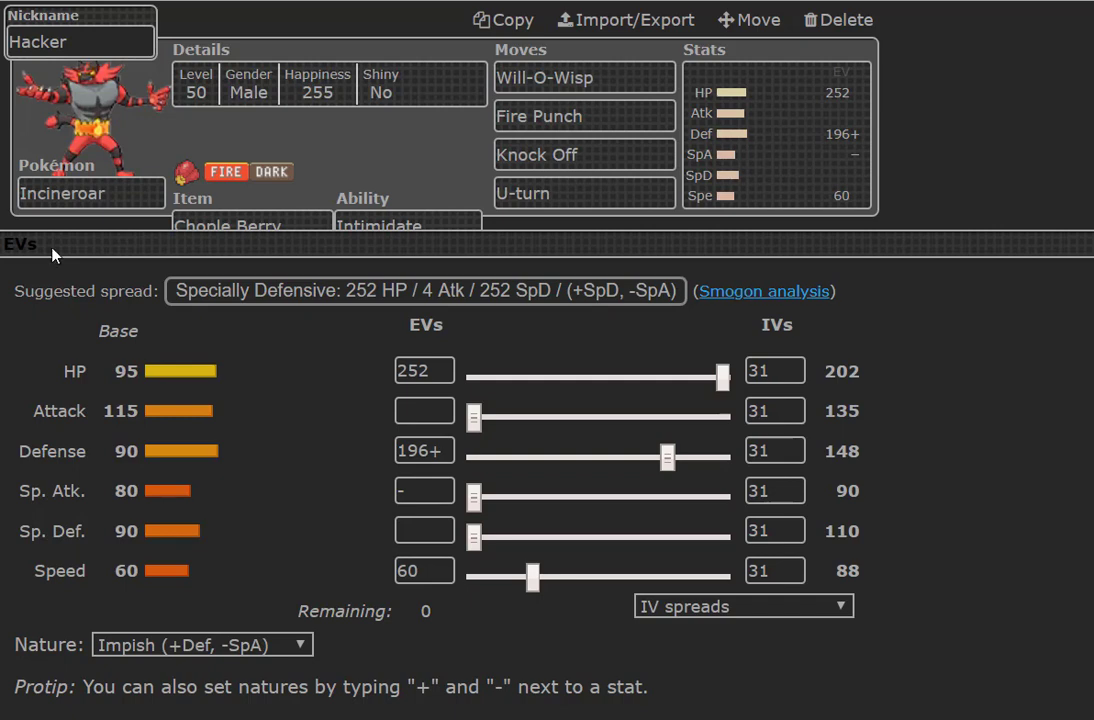
mouse_move(724, 378)
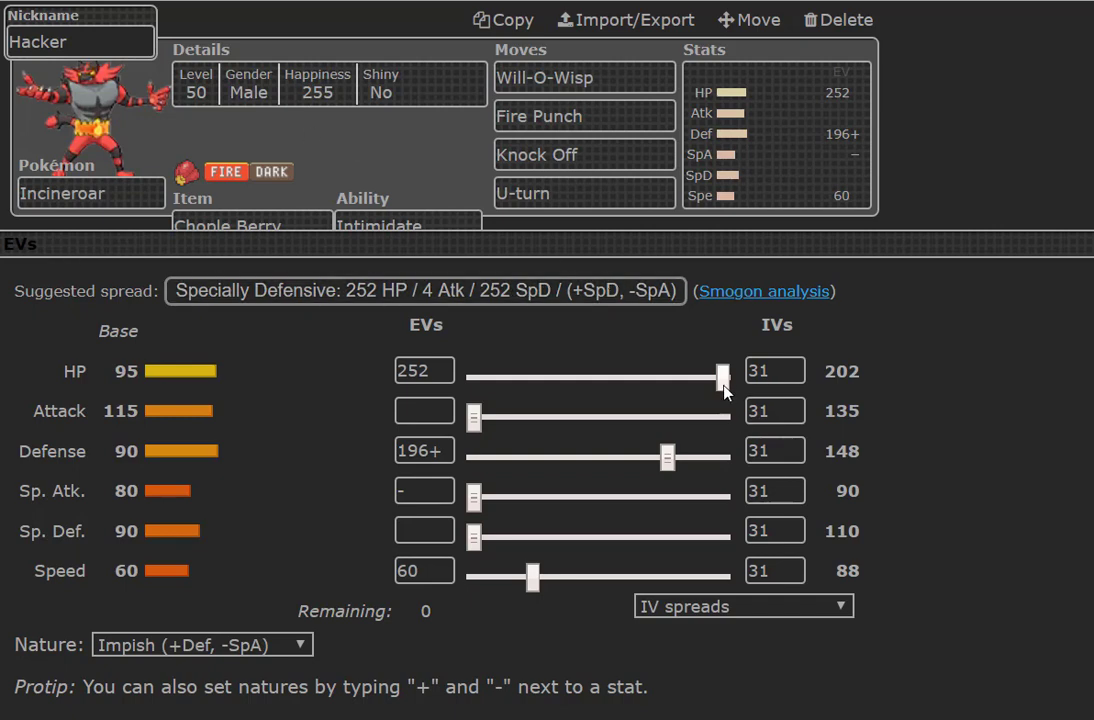
Move 8 EVs from HP to Defense so Incineroar sits at 244 HP / 204 Def / 60 Spe
drag(724, 378, 716, 378)
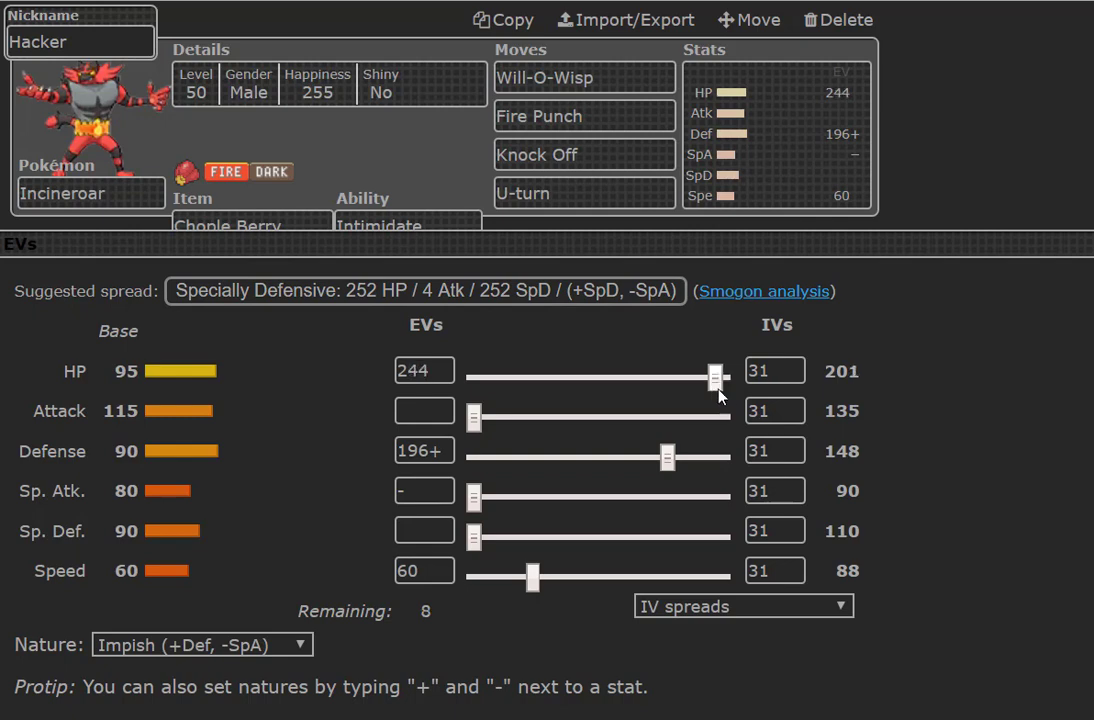
drag(668, 456, 676, 456)
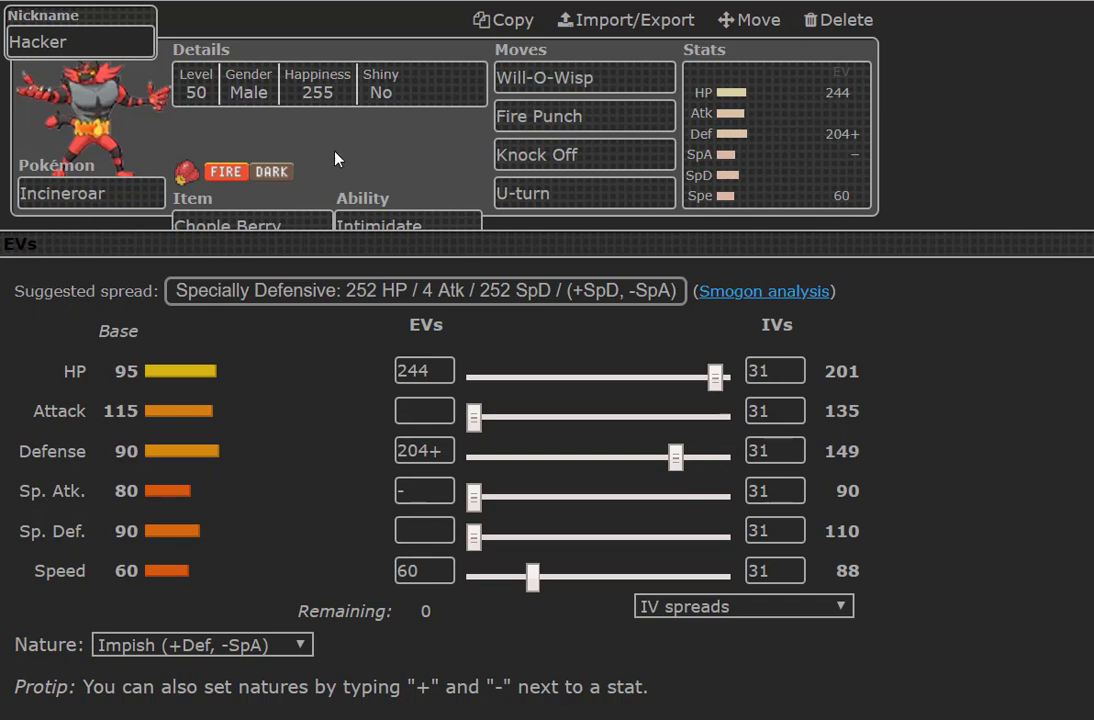
mouse_move(288, 196)
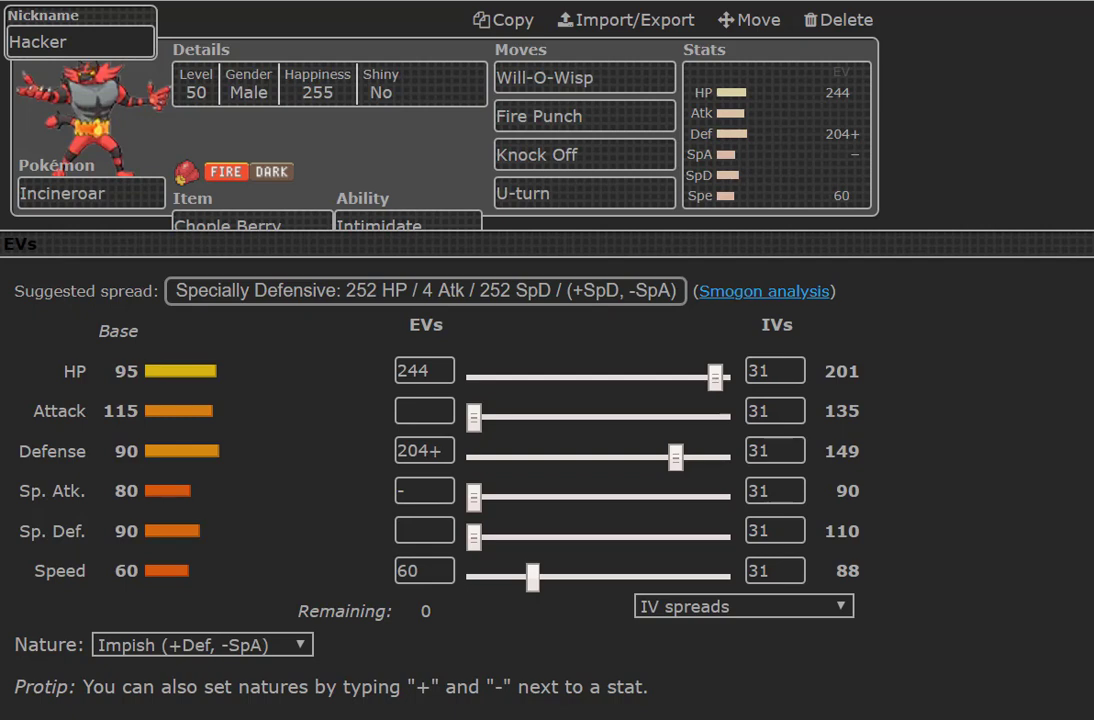
mouse_move(284, 178)
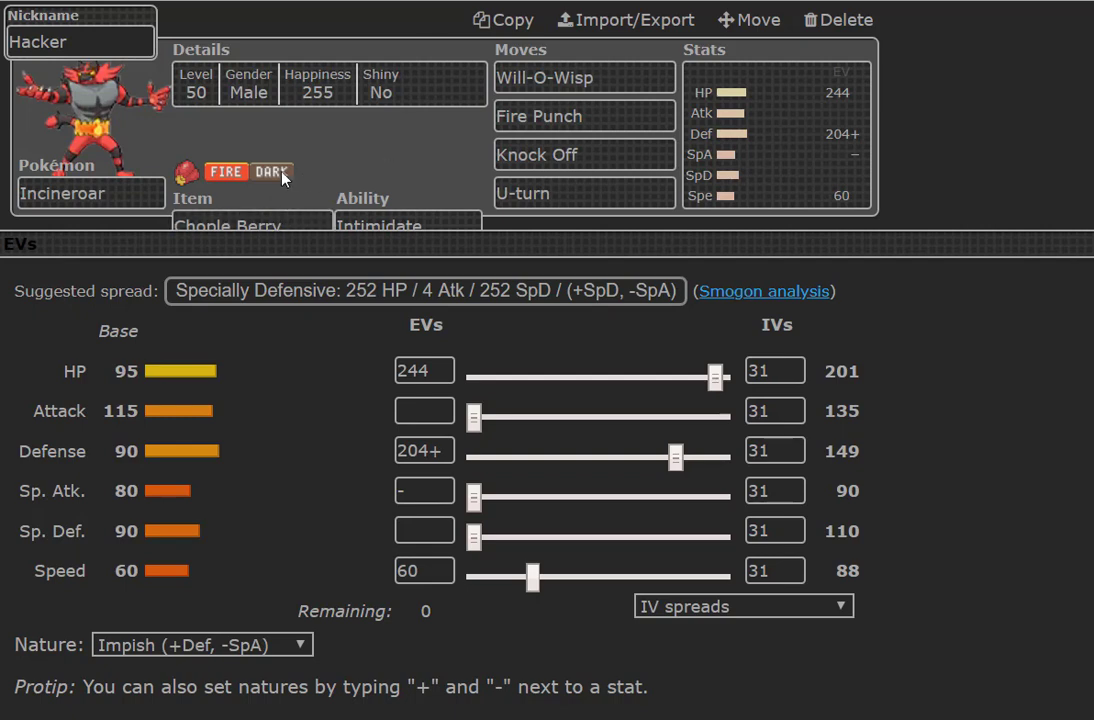
mouse_move(270, 176)
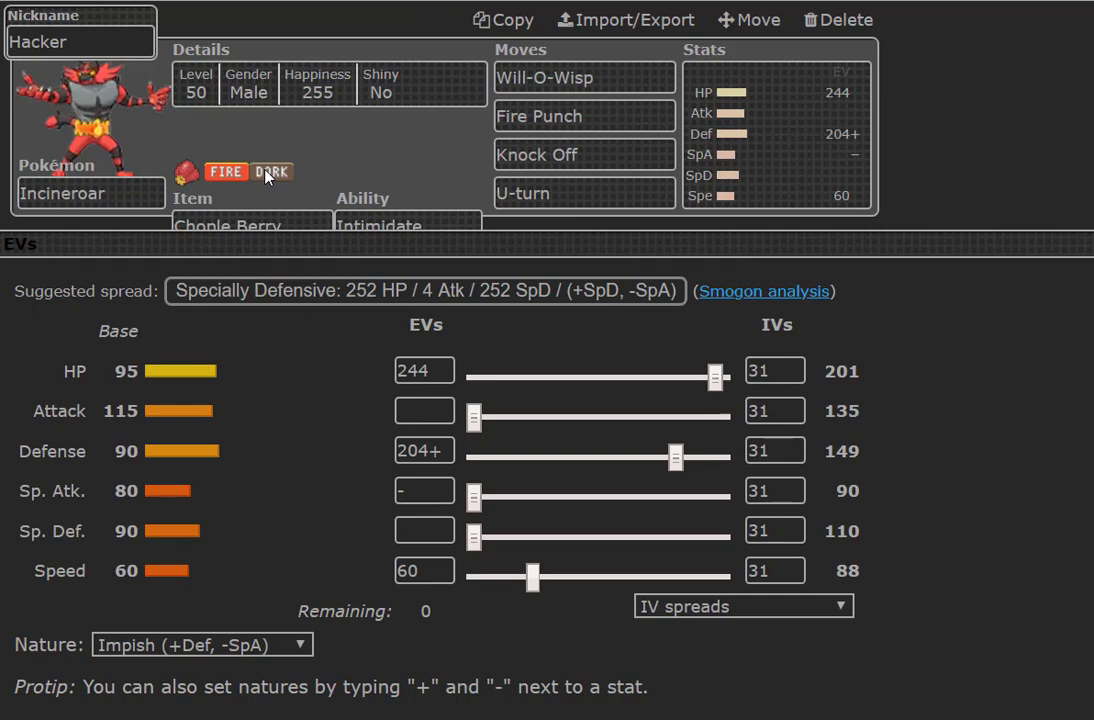
mouse_move(350, 182)
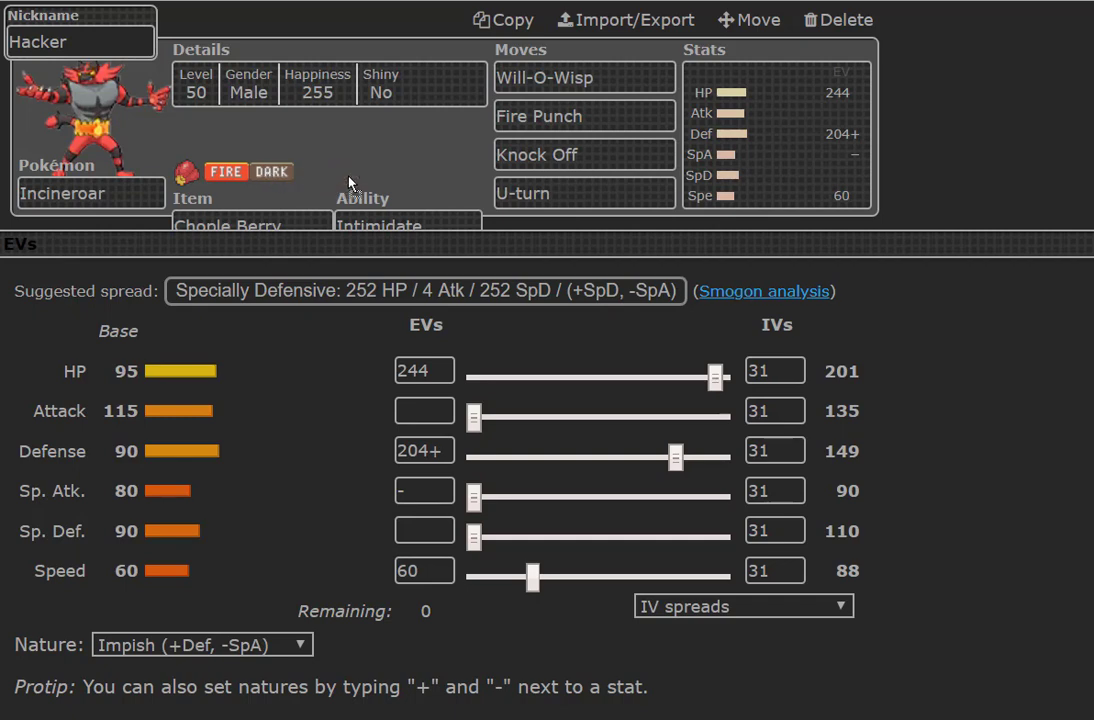
mouse_move(350, 166)
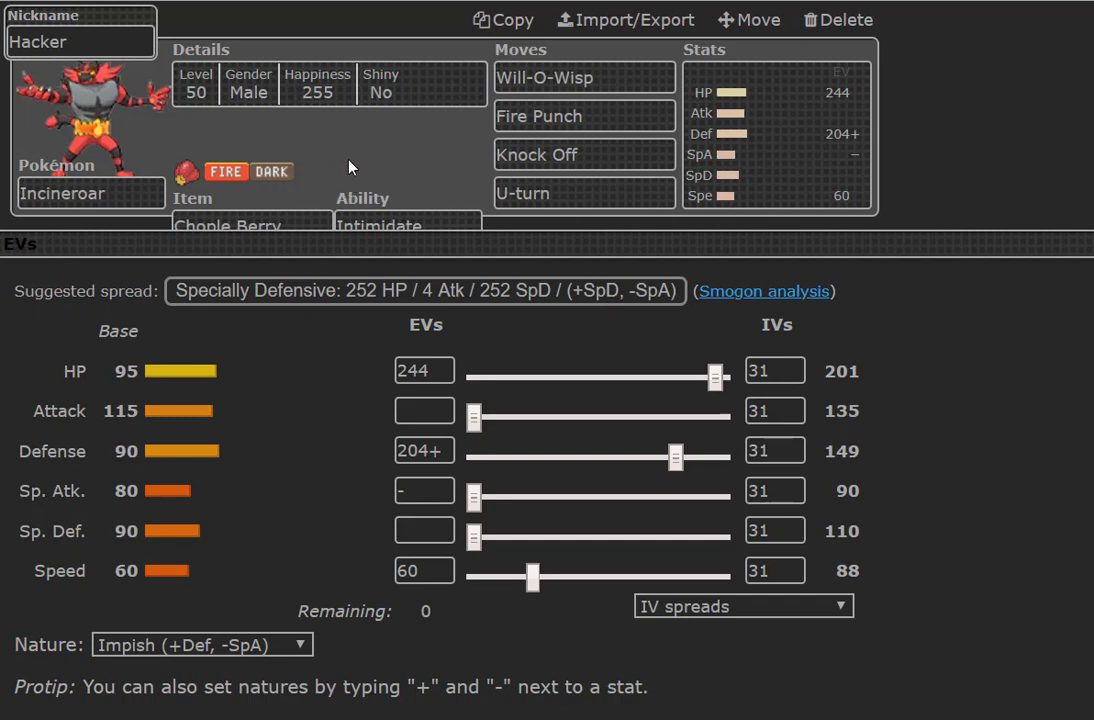
mouse_move(416, 62)
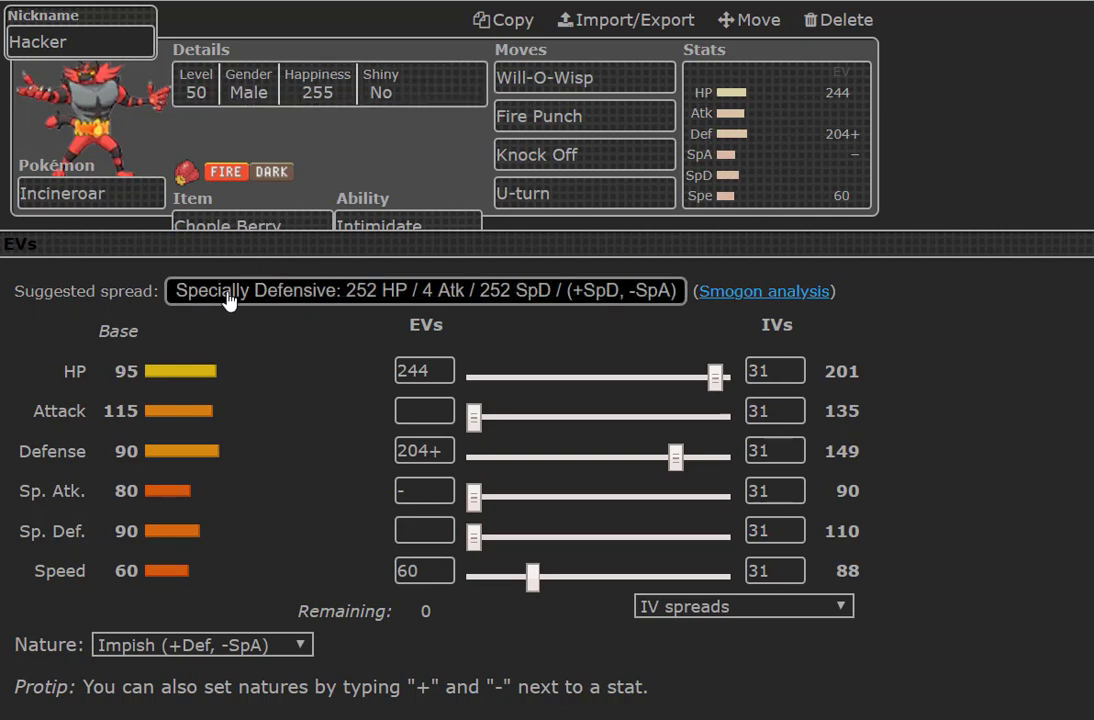
mouse_move(252, 244)
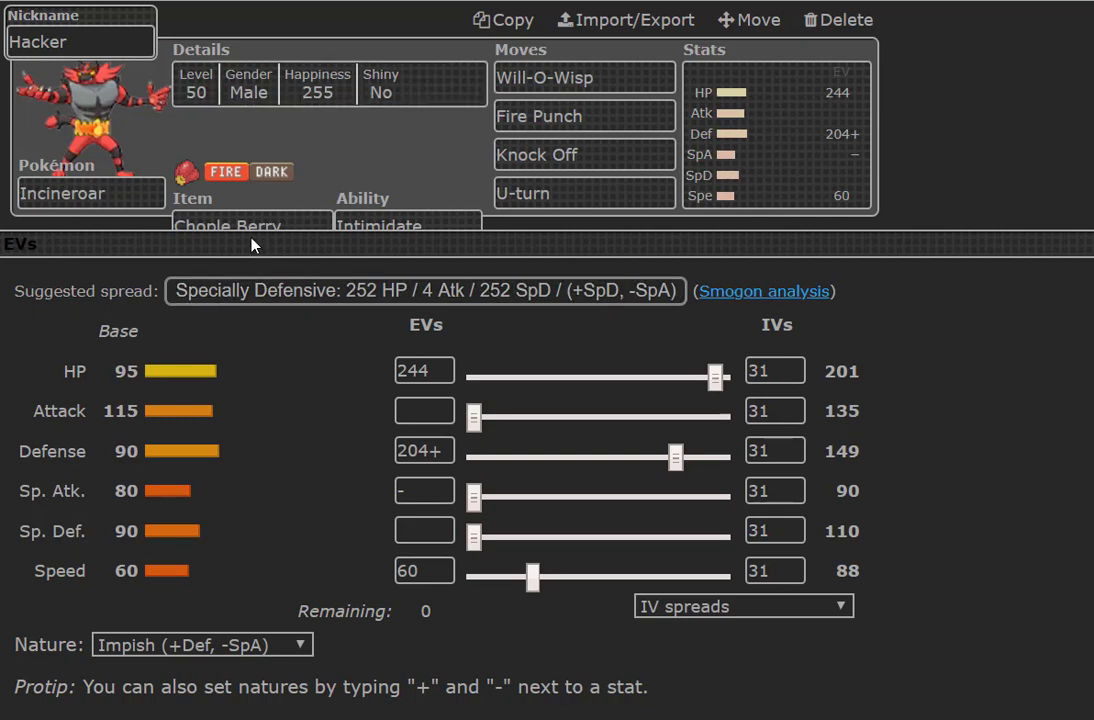
mouse_move(258, 84)
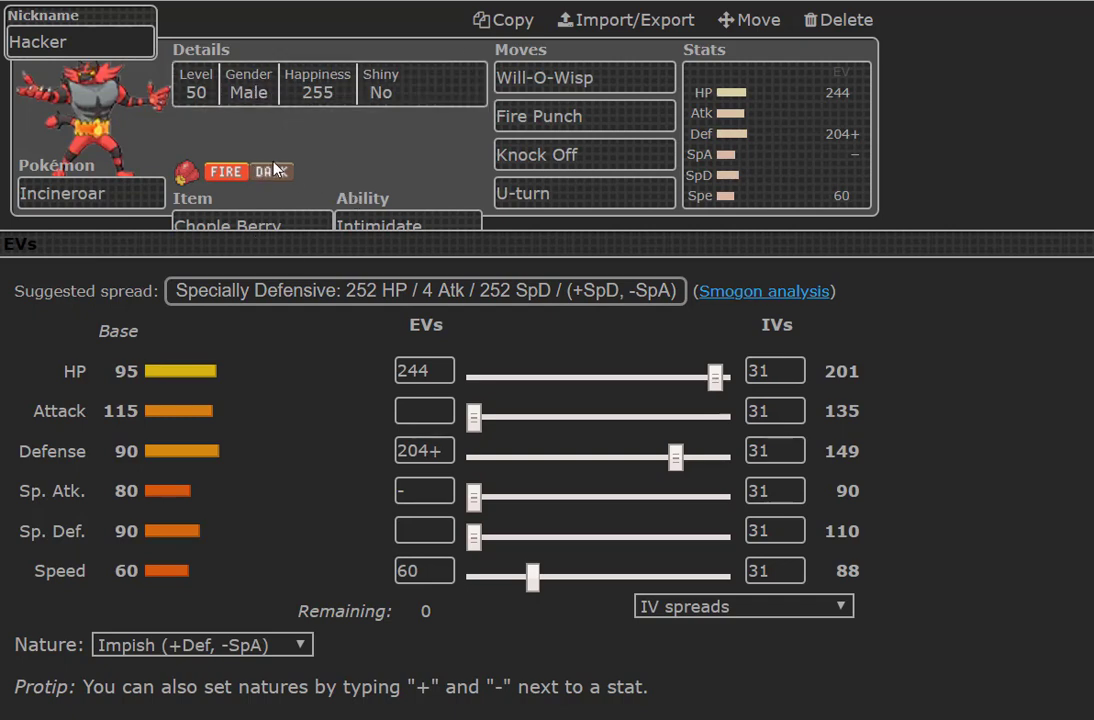
mouse_move(410, 160)
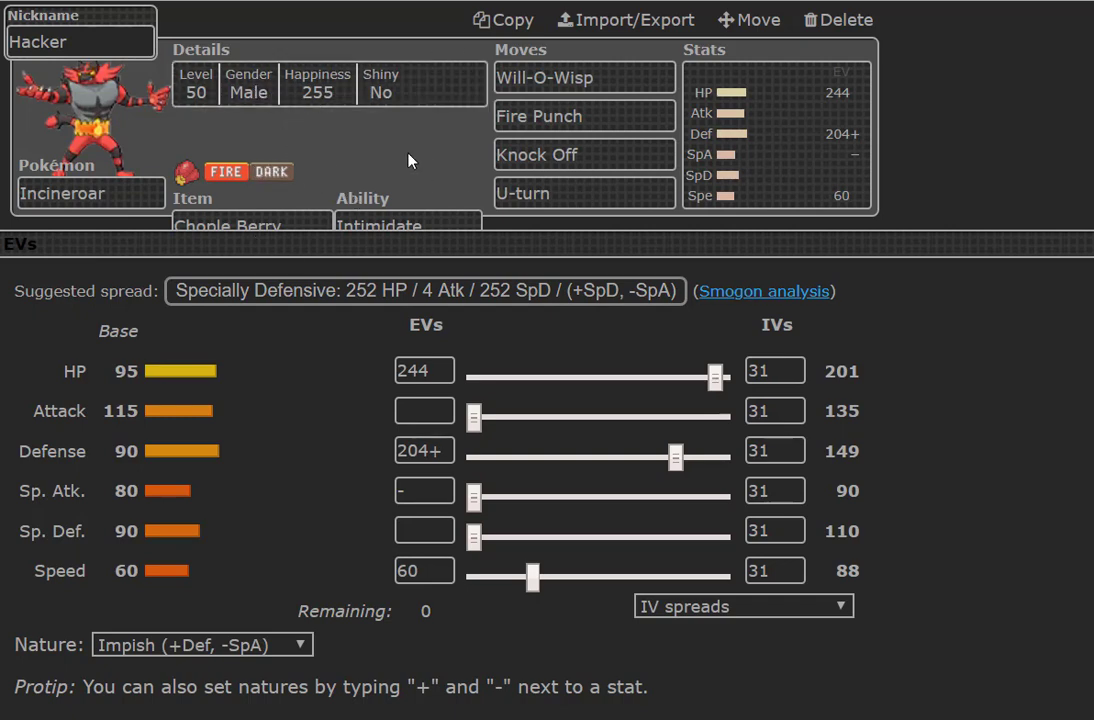
mouse_move(364, 136)
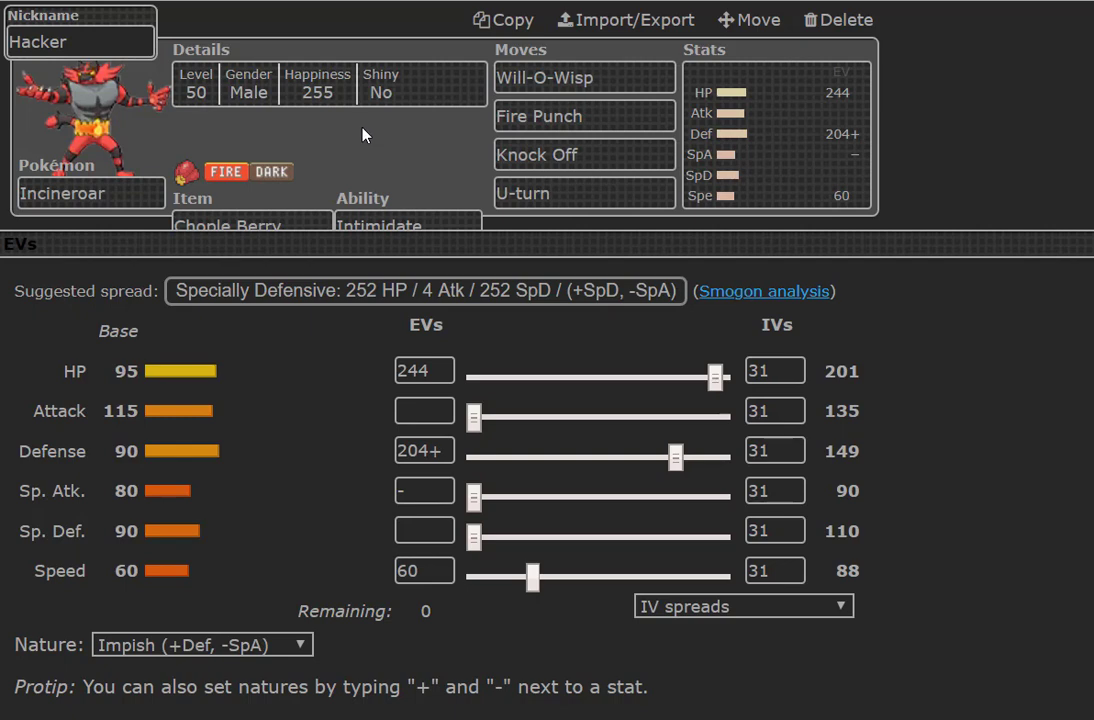
mouse_move(352, 122)
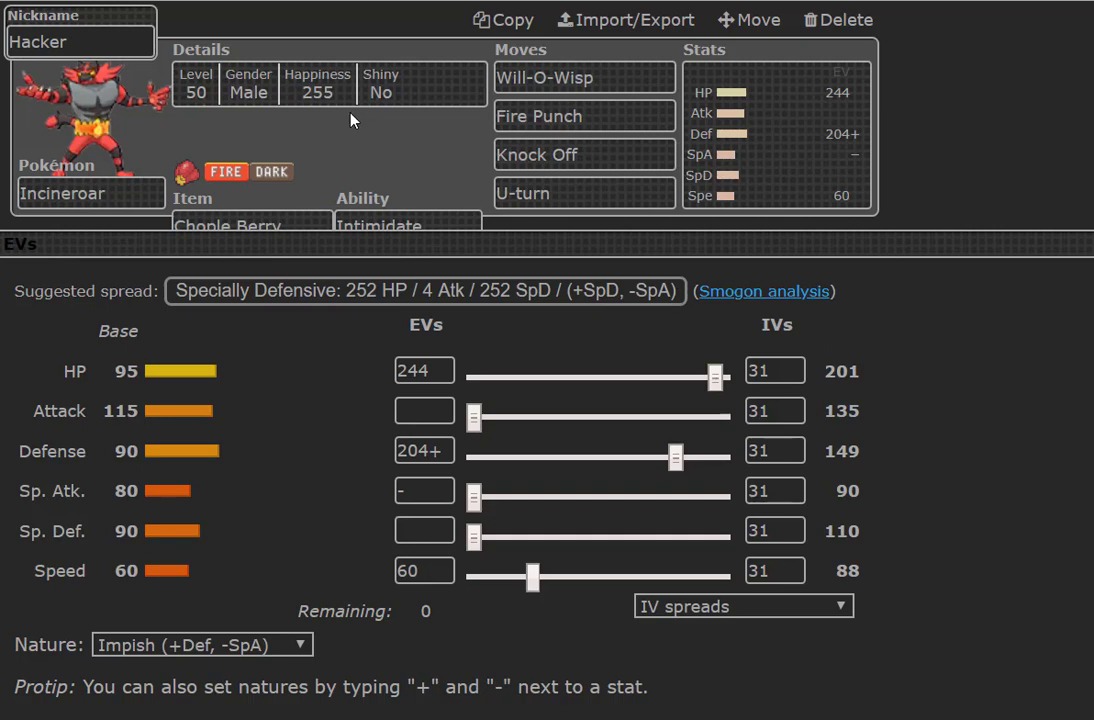
mouse_move(344, 168)
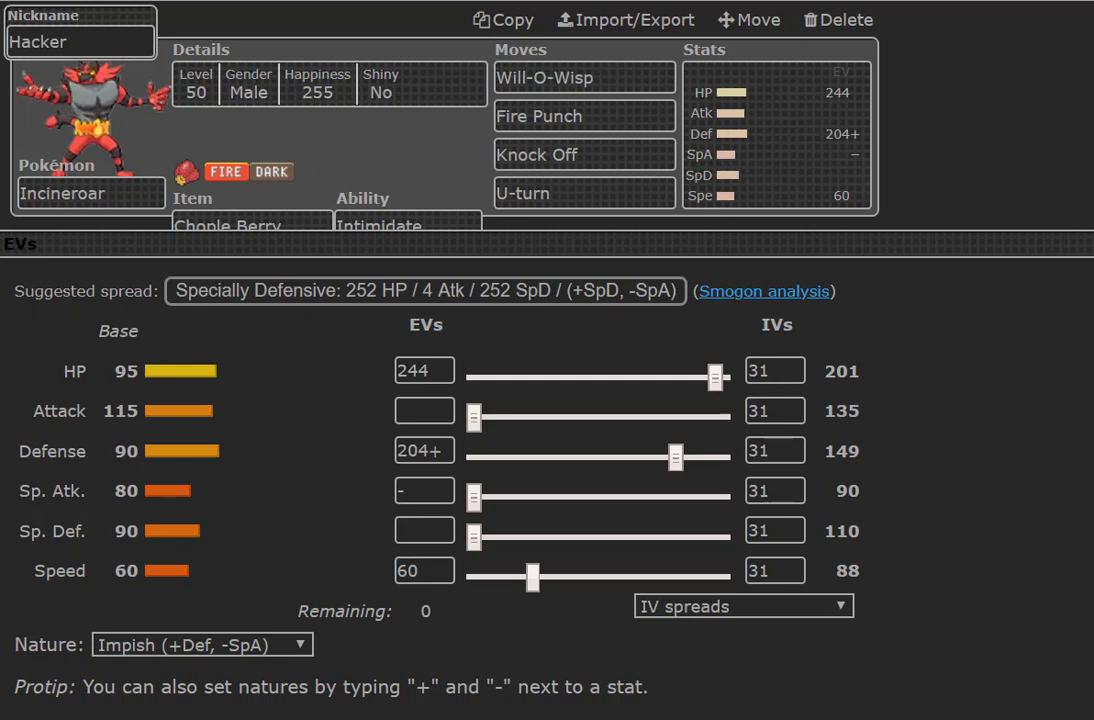
mouse_move(92, 88)
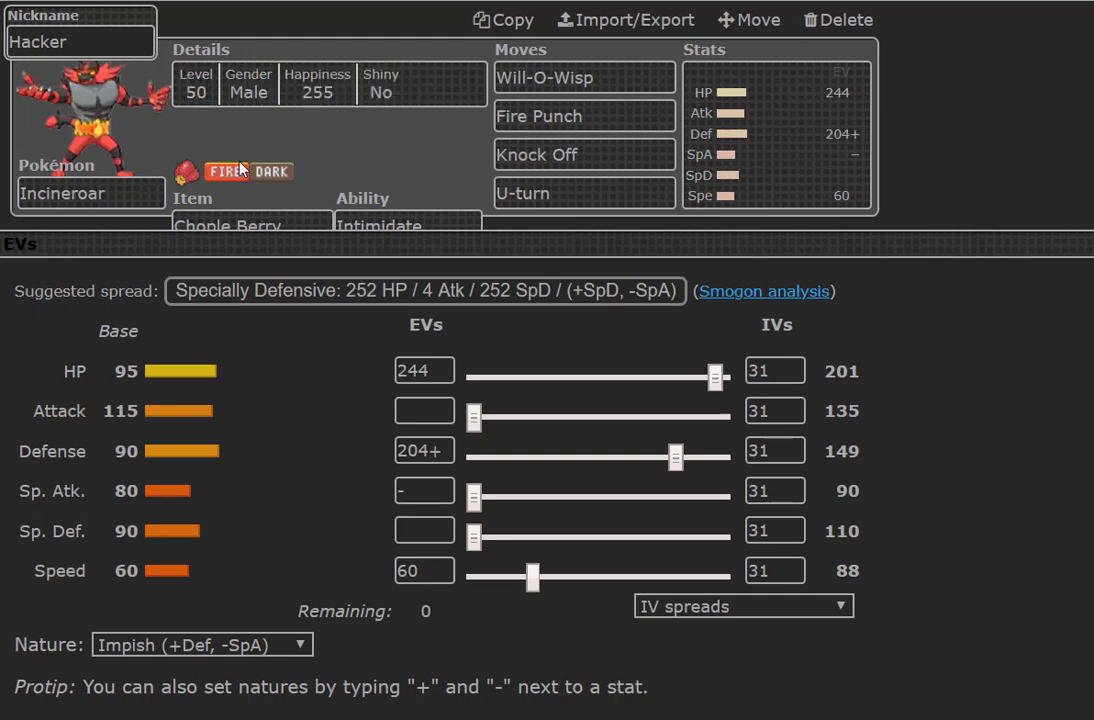
mouse_move(252, 140)
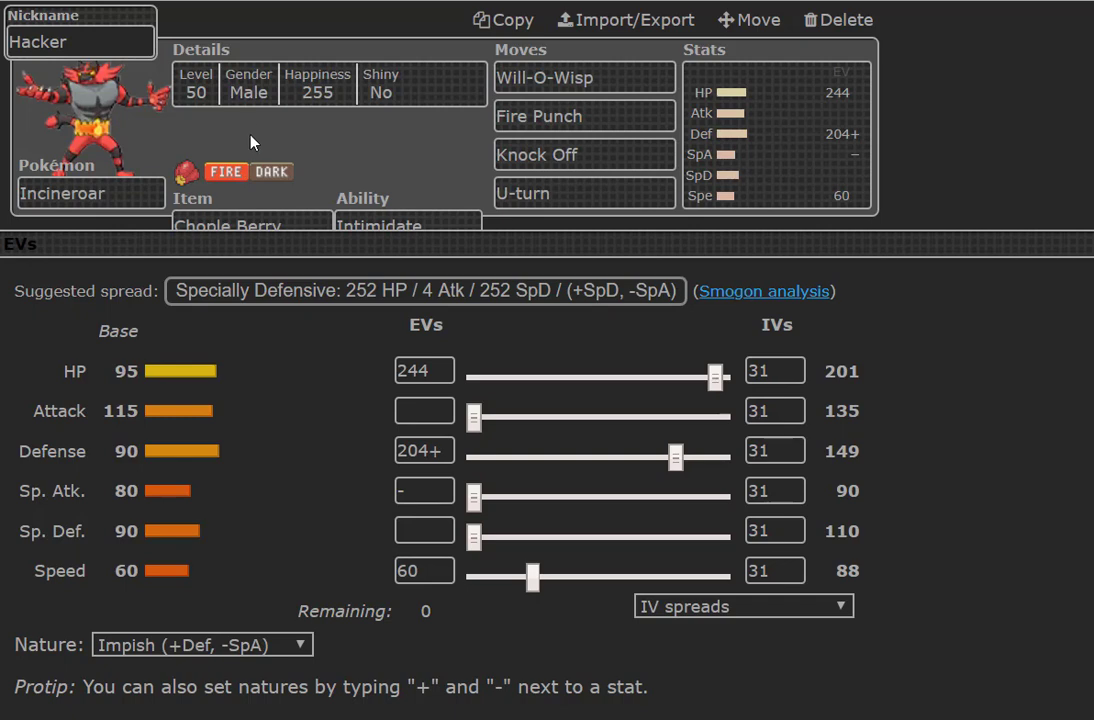
mouse_move(196, 124)
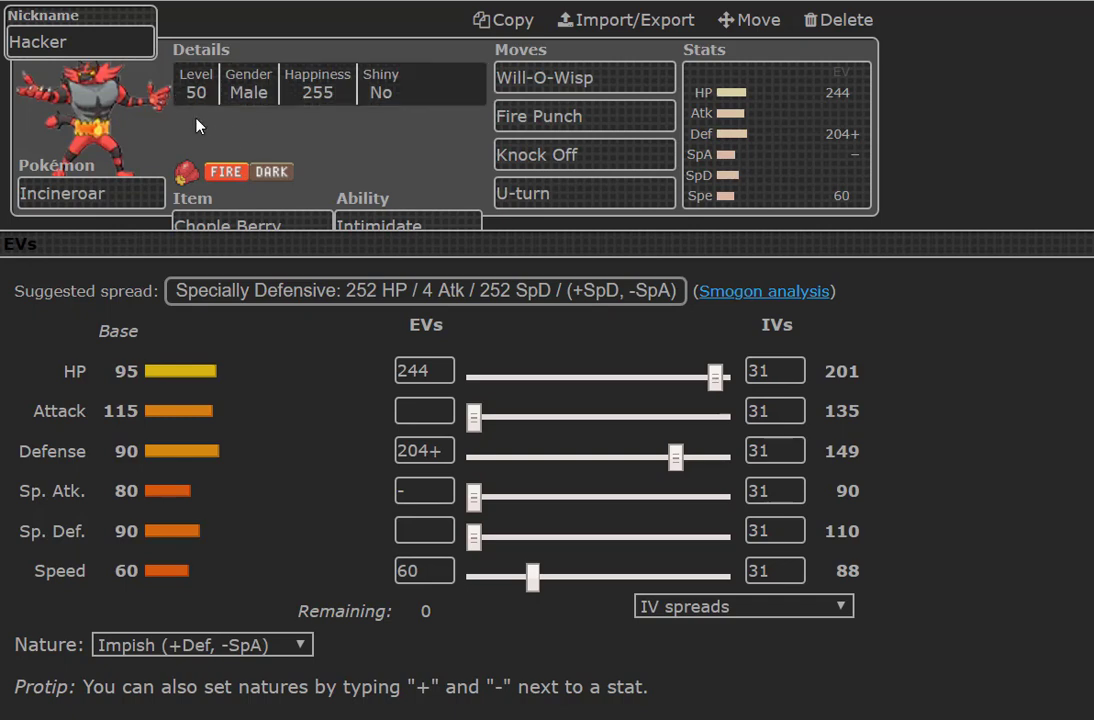
mouse_move(304, 150)
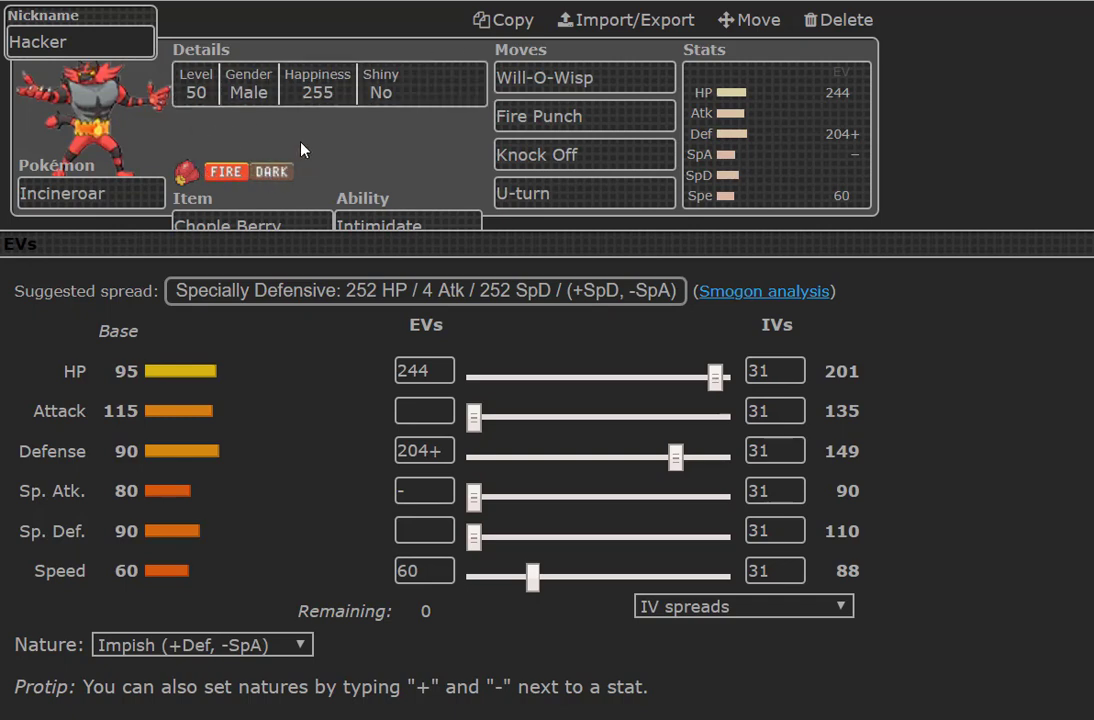
mouse_move(310, 176)
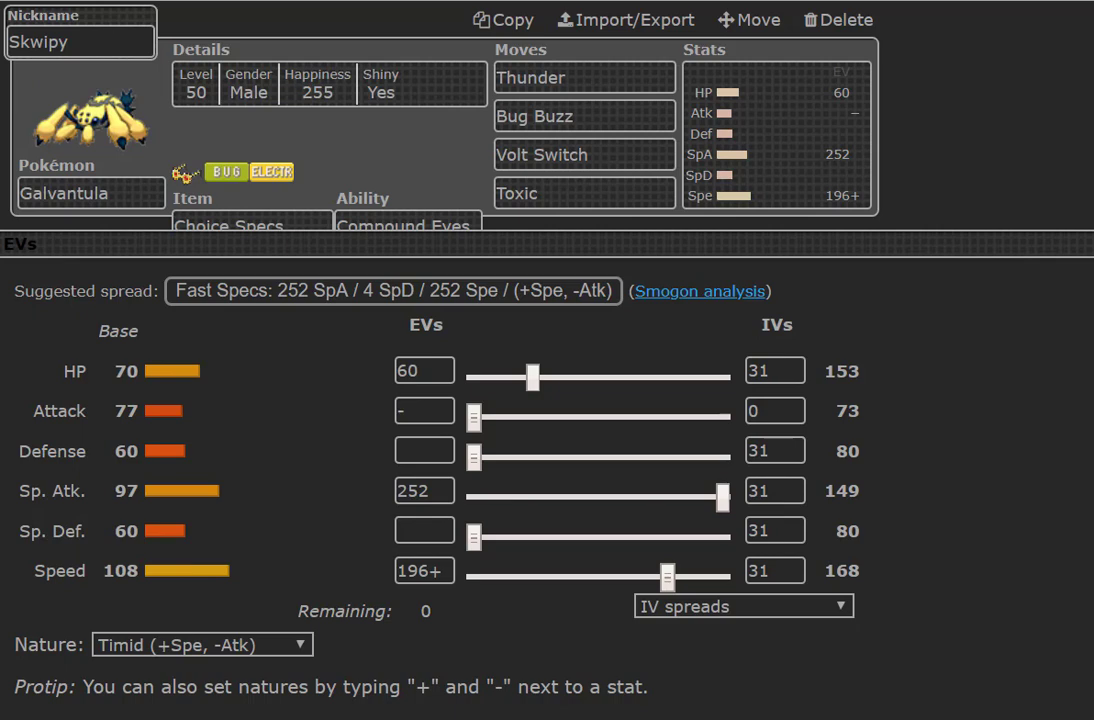
mouse_move(200, 162)
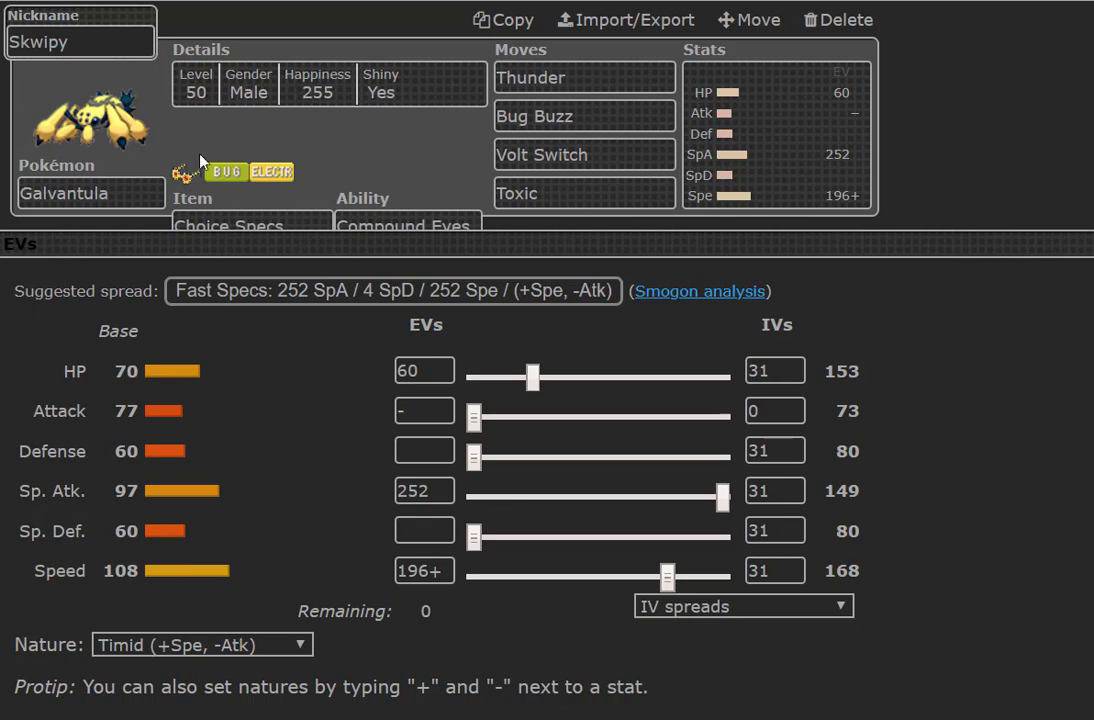
mouse_move(180, 168)
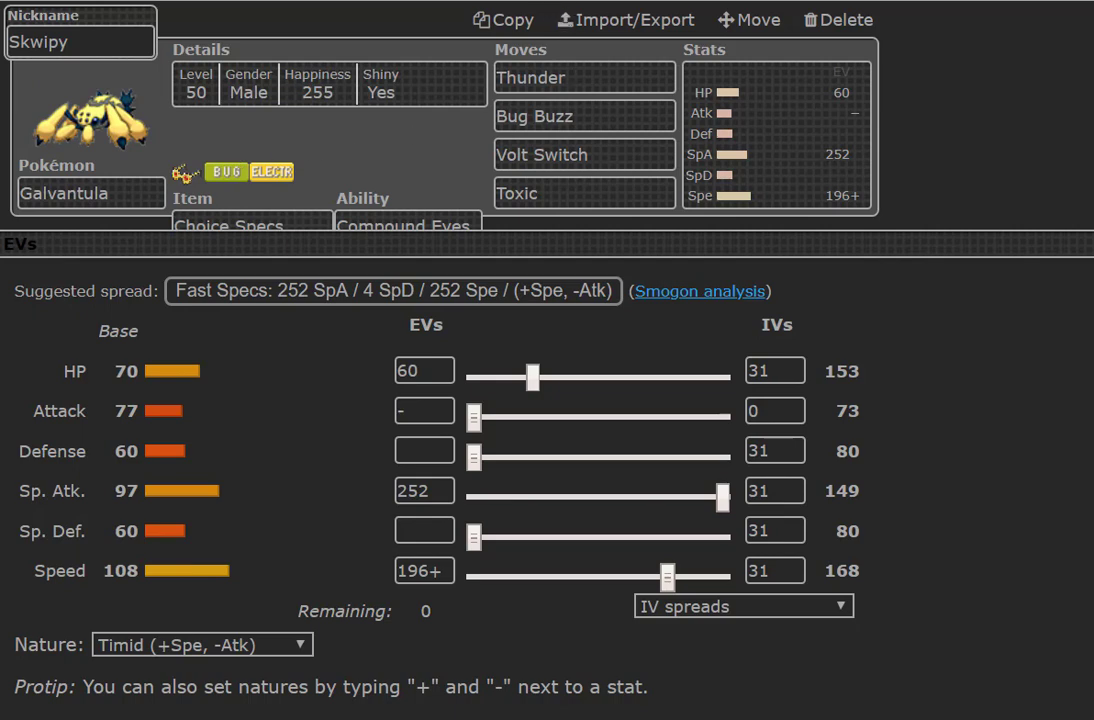
mouse_move(136, 180)
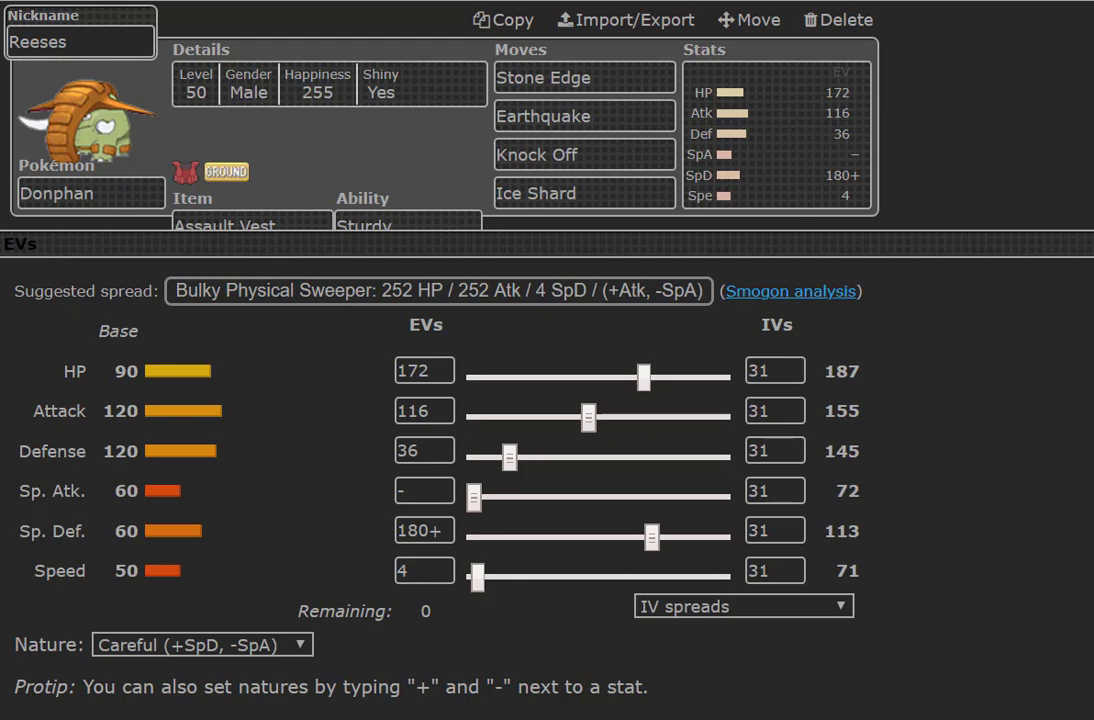
mouse_move(368, 48)
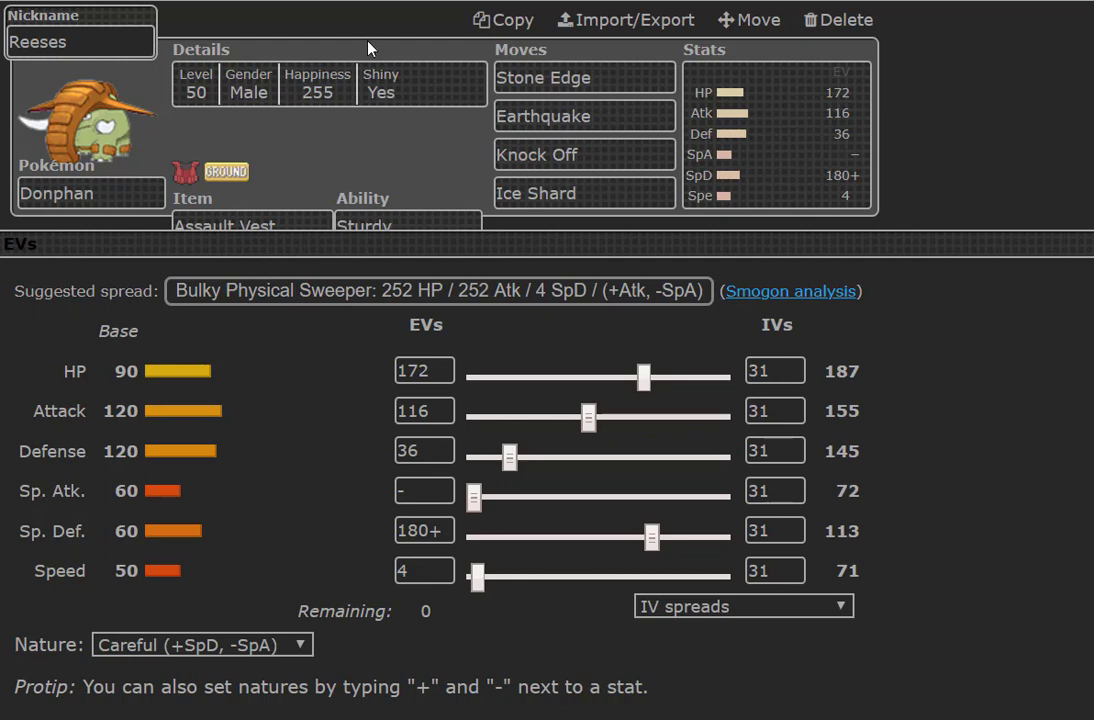
mouse_move(302, 104)
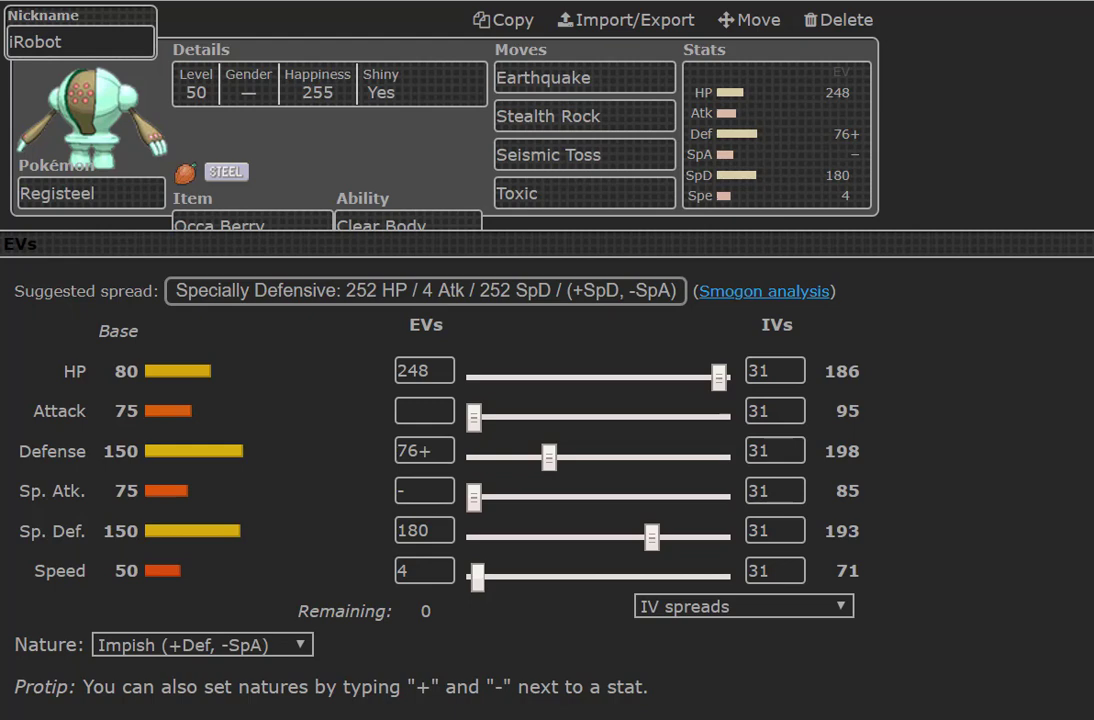
mouse_move(568, 256)
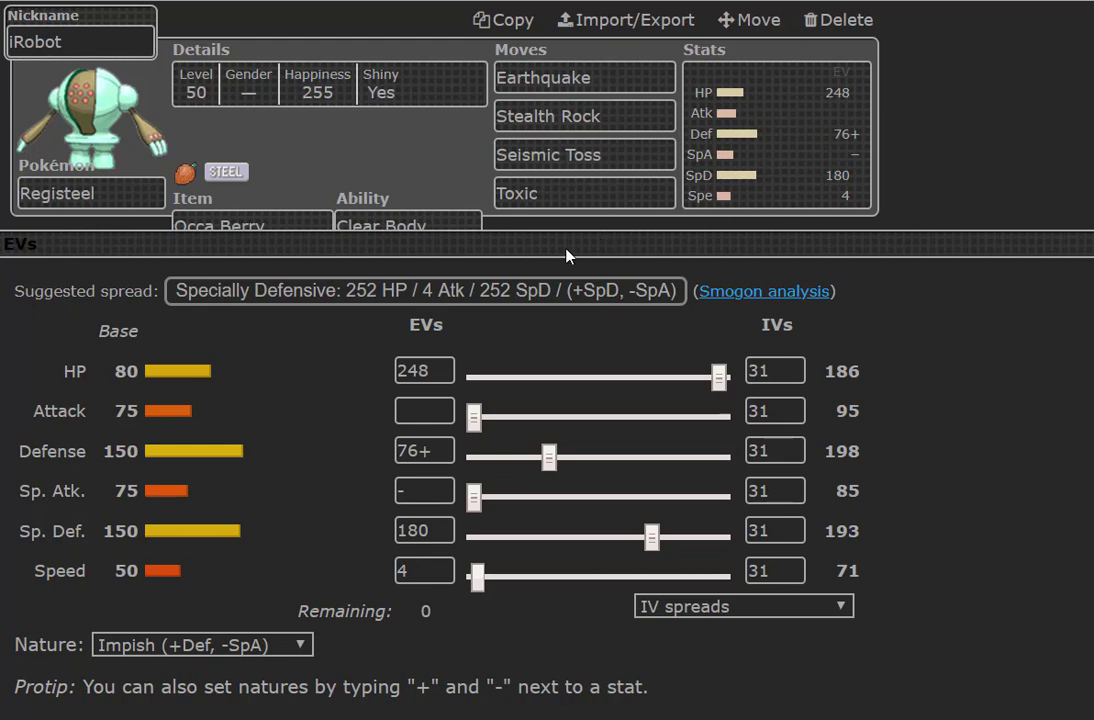
mouse_move(558, 252)
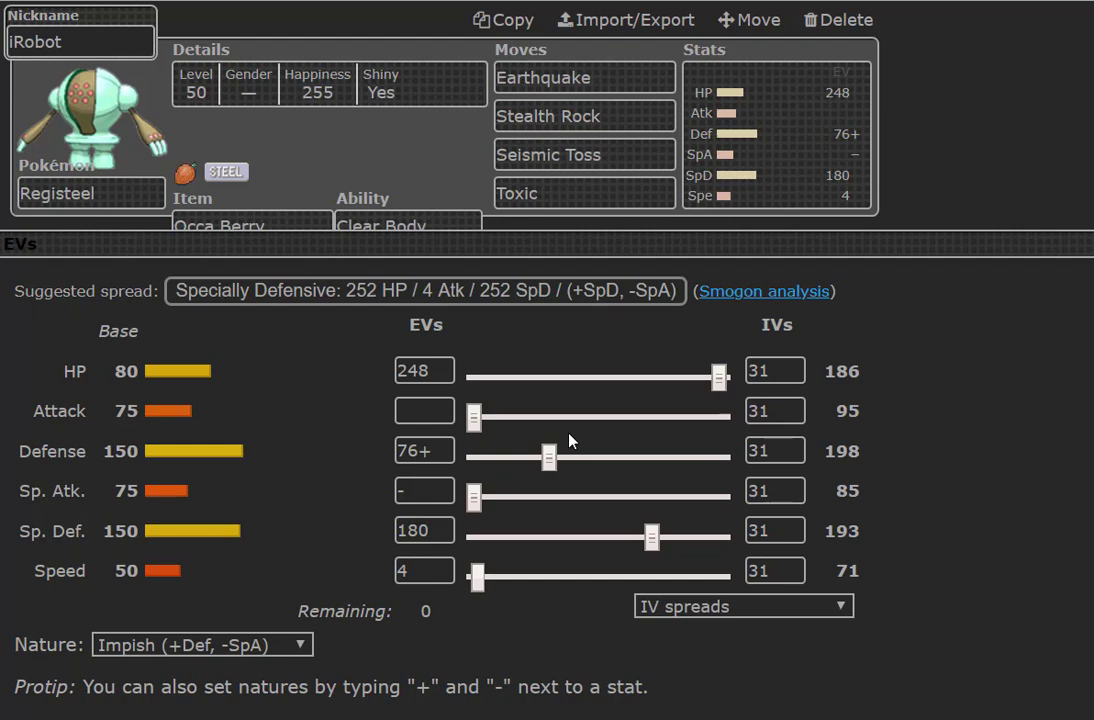
mouse_move(568, 430)
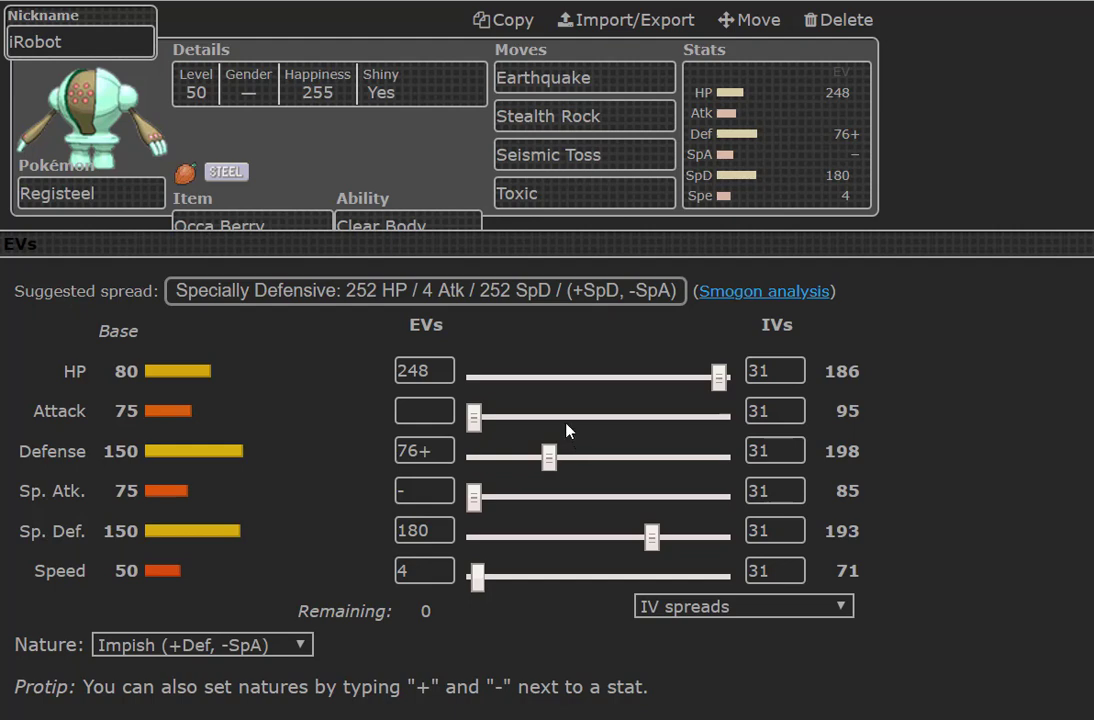
mouse_move(484, 358)
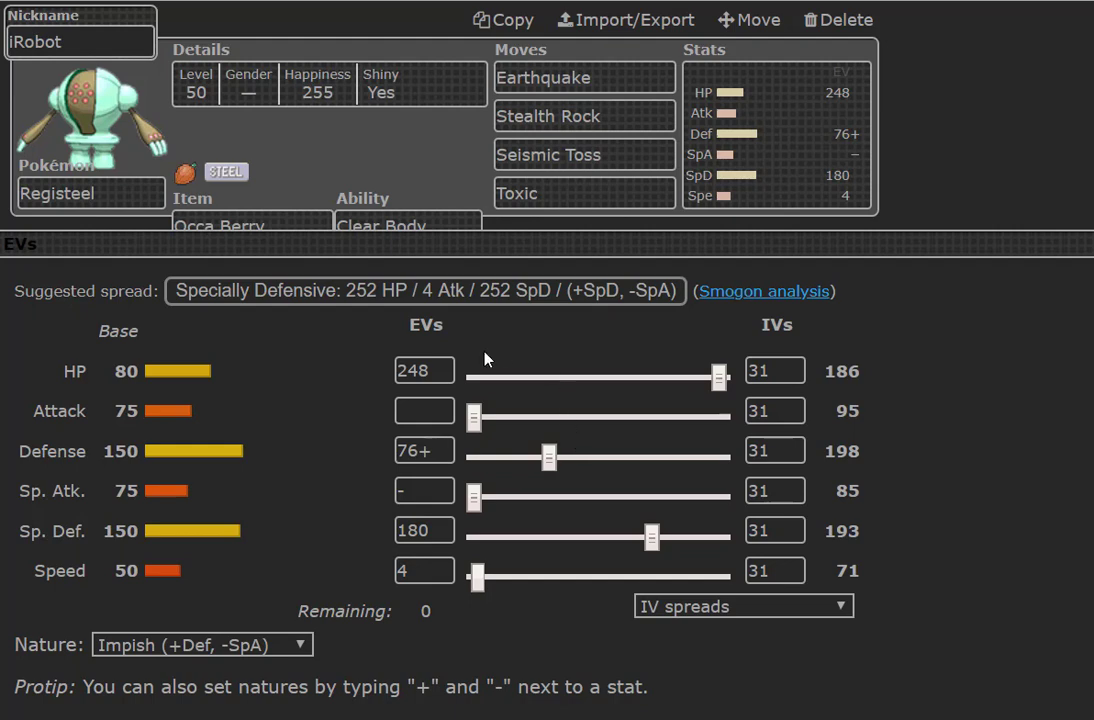
mouse_move(476, 364)
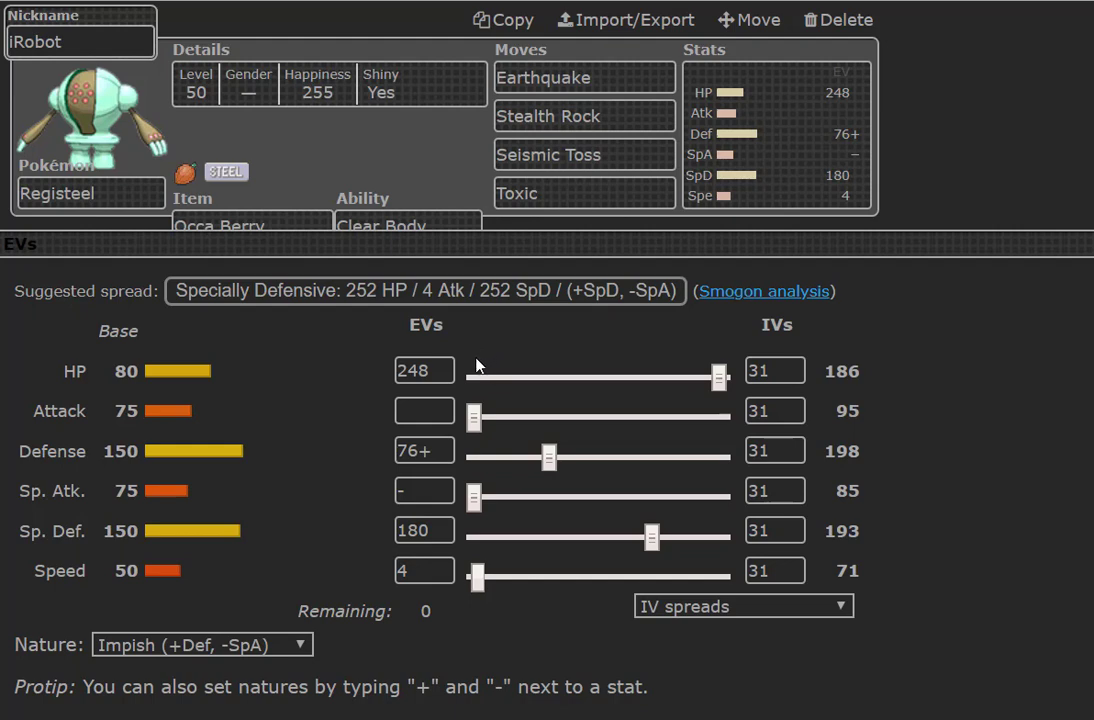
mouse_move(476, 378)
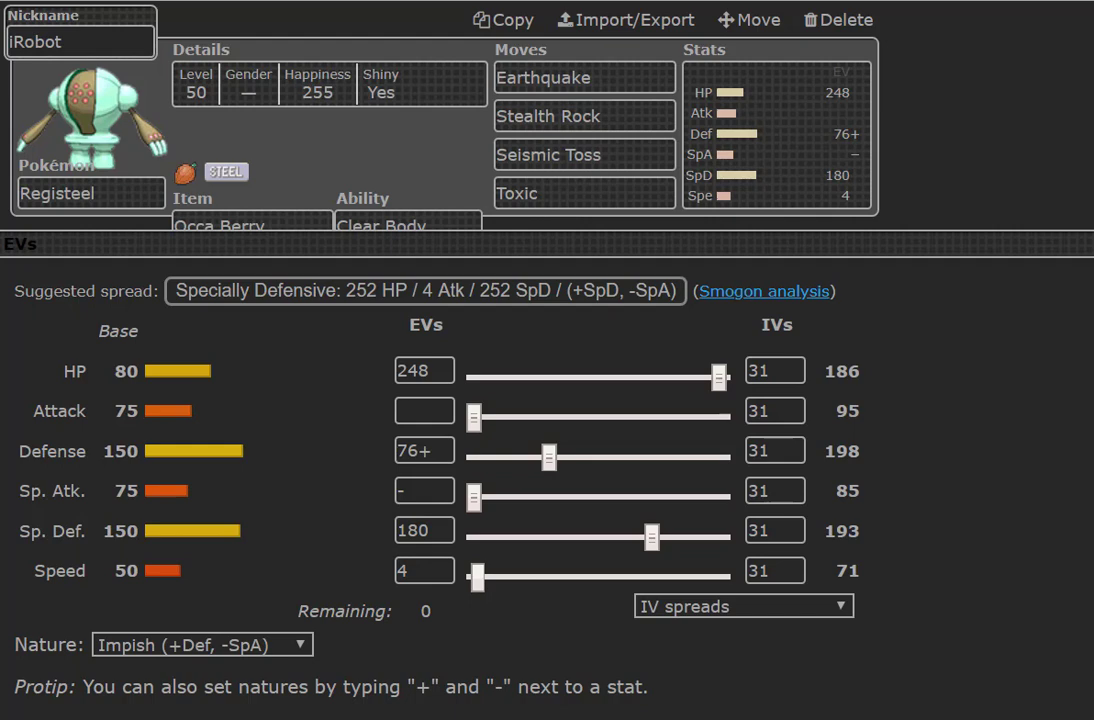
mouse_move(760, 648)
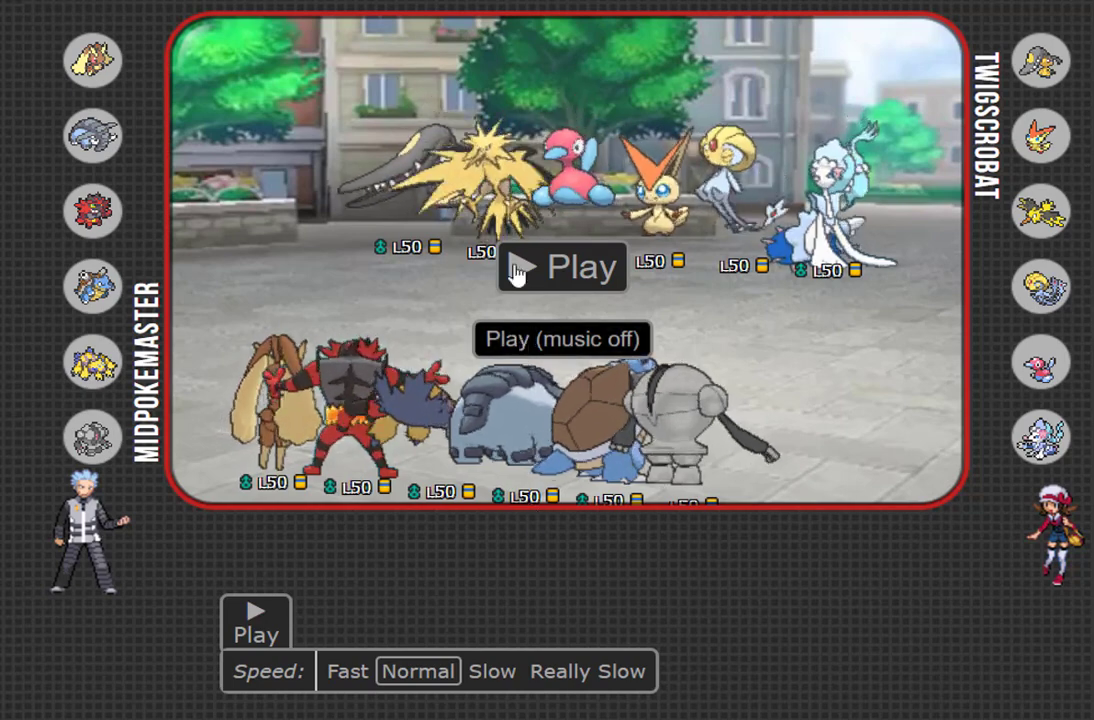
Start the replay and pause/resume through turns 1–3, past Enigma's poisoning, until Shellshock enters on turn 4
click(560, 266)
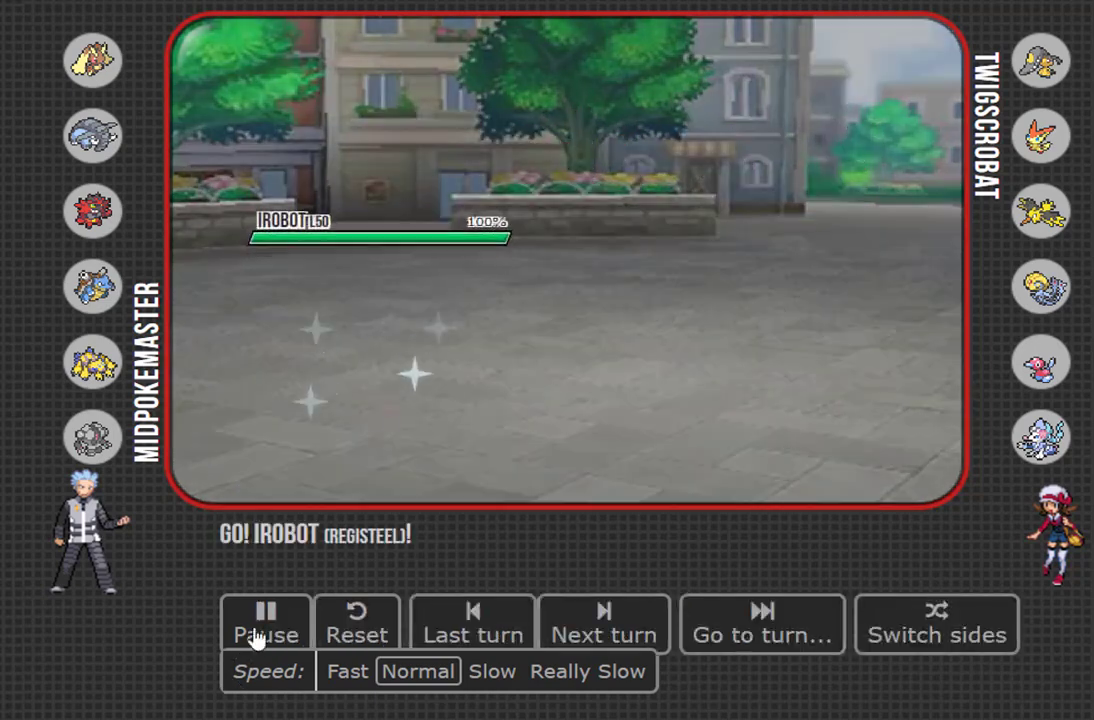
click(266, 620)
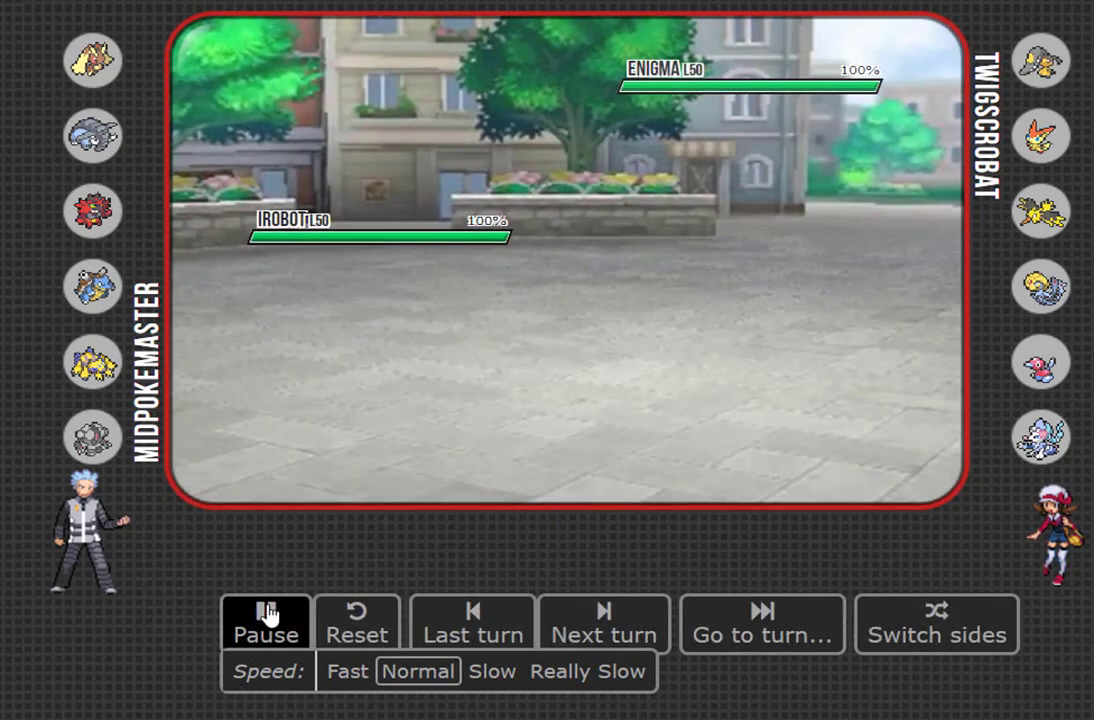
click(266, 622)
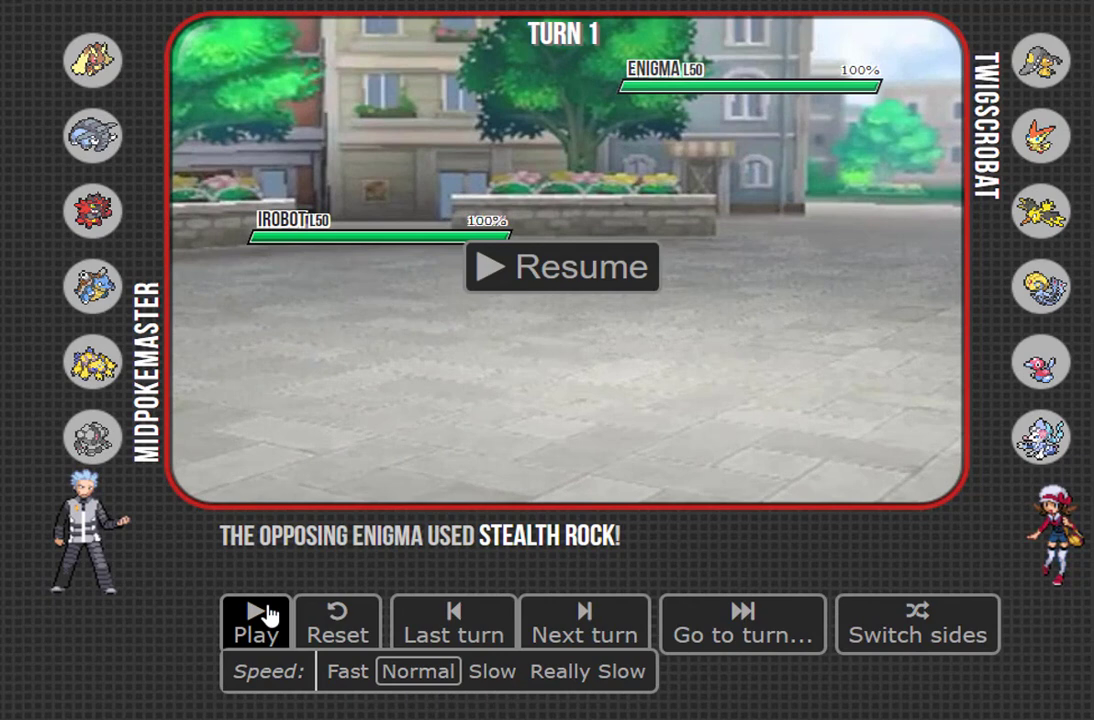
click(256, 624)
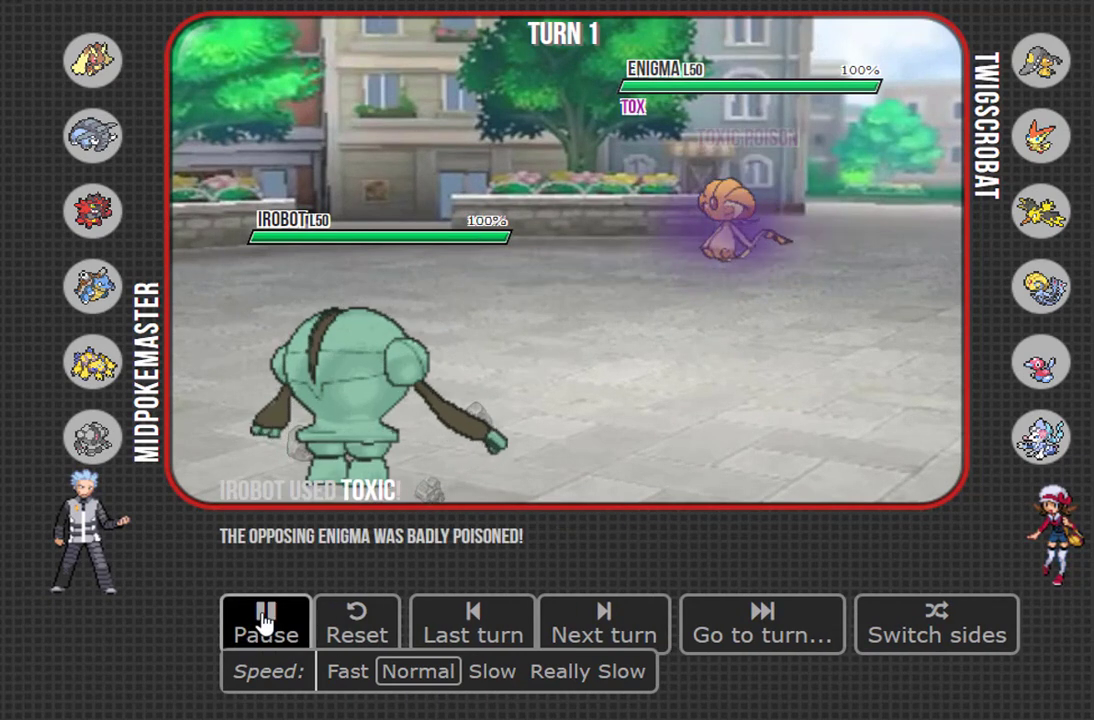
click(266, 624)
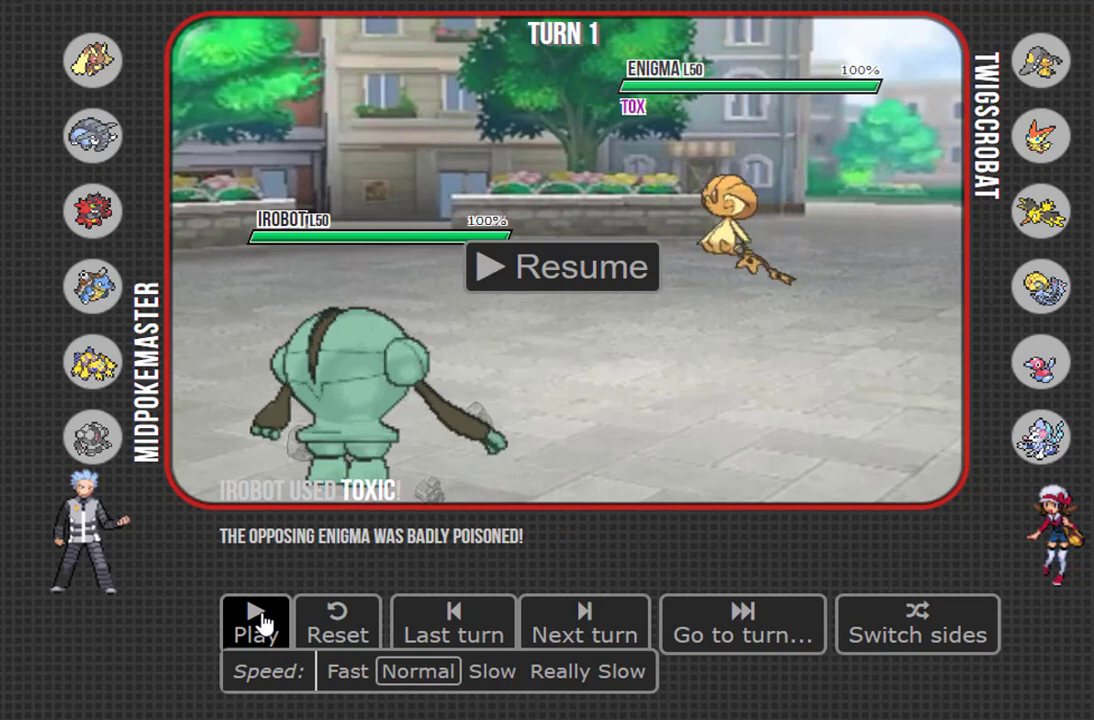
click(256, 624)
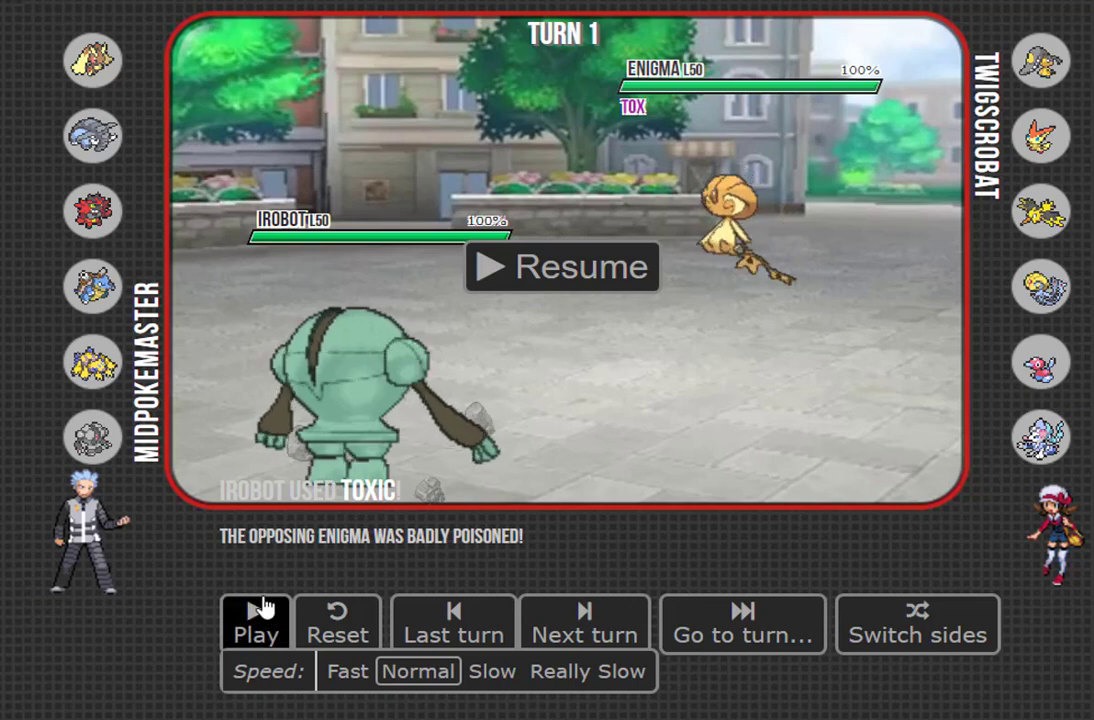
click(256, 624)
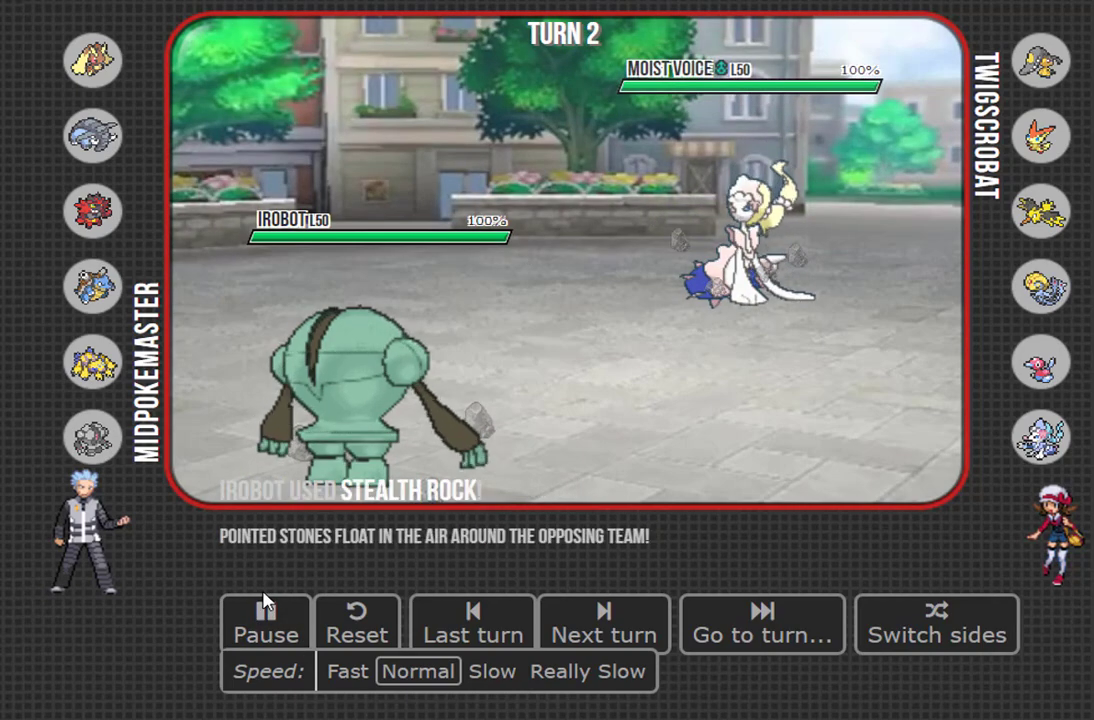
click(266, 620)
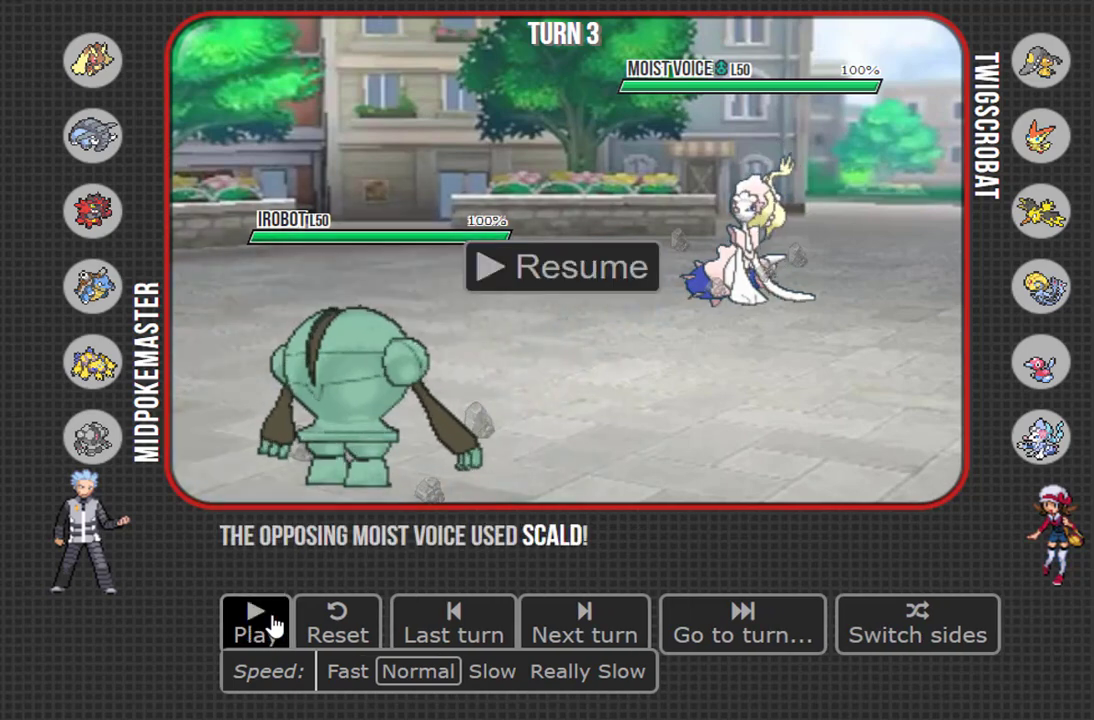
click(256, 624)
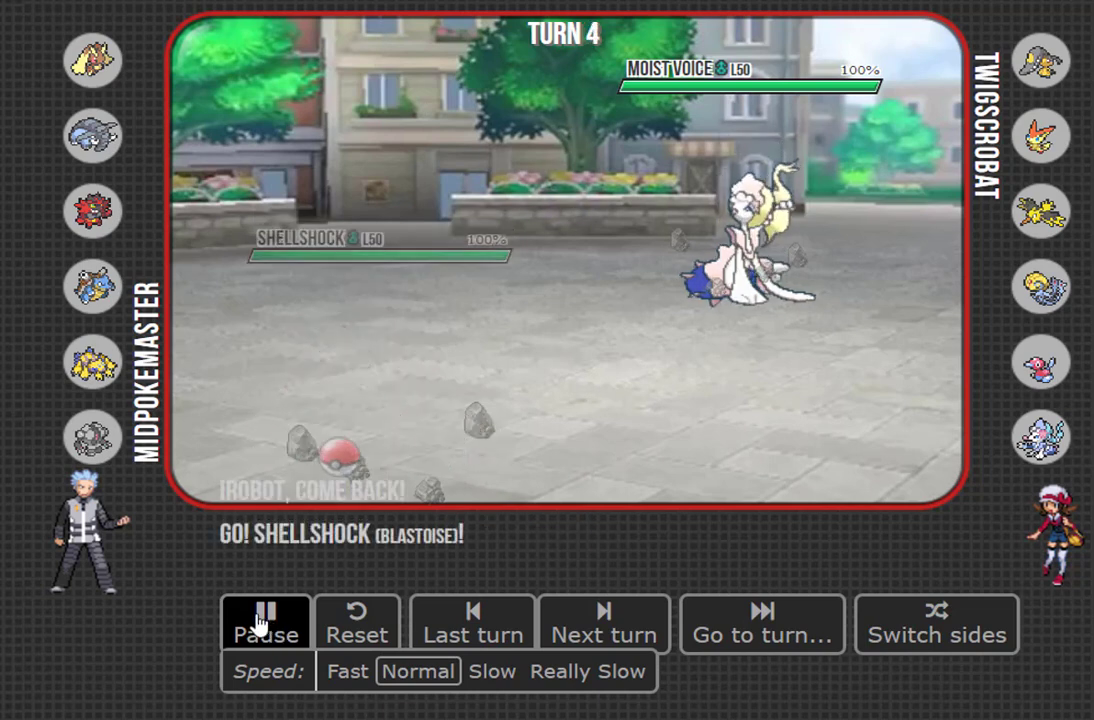
Run the replay at Slow speed from turn 6 onward until turn 10, Hacker facing Dr. Smiles under Tailwind
click(266, 620)
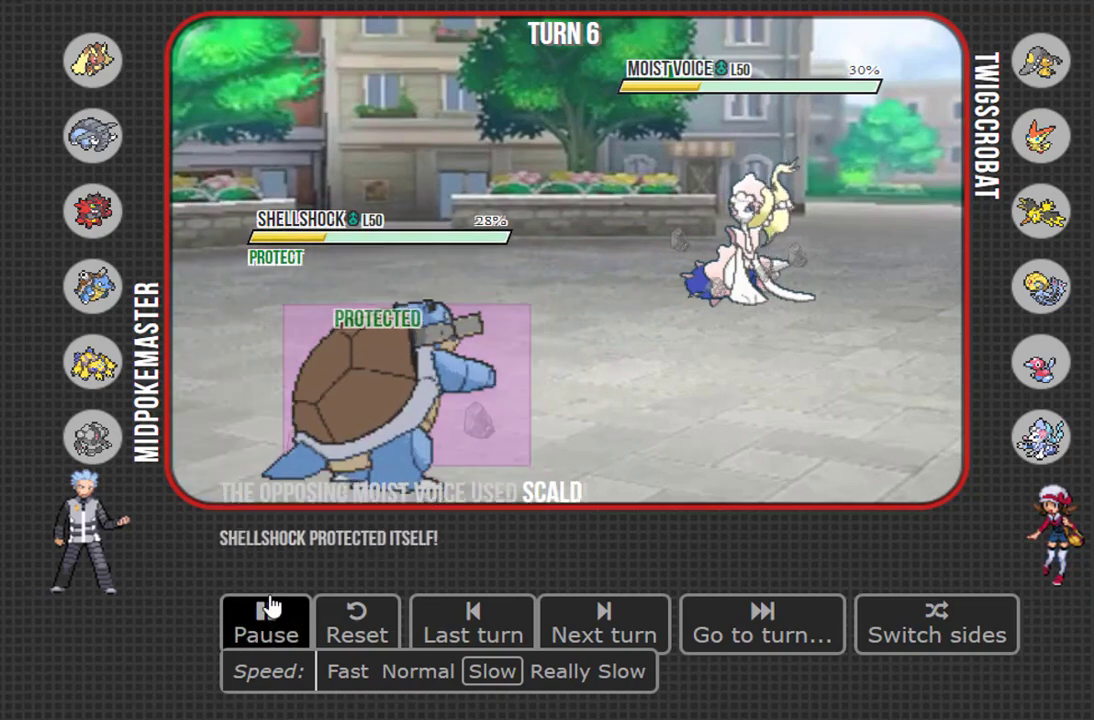
click(266, 608)
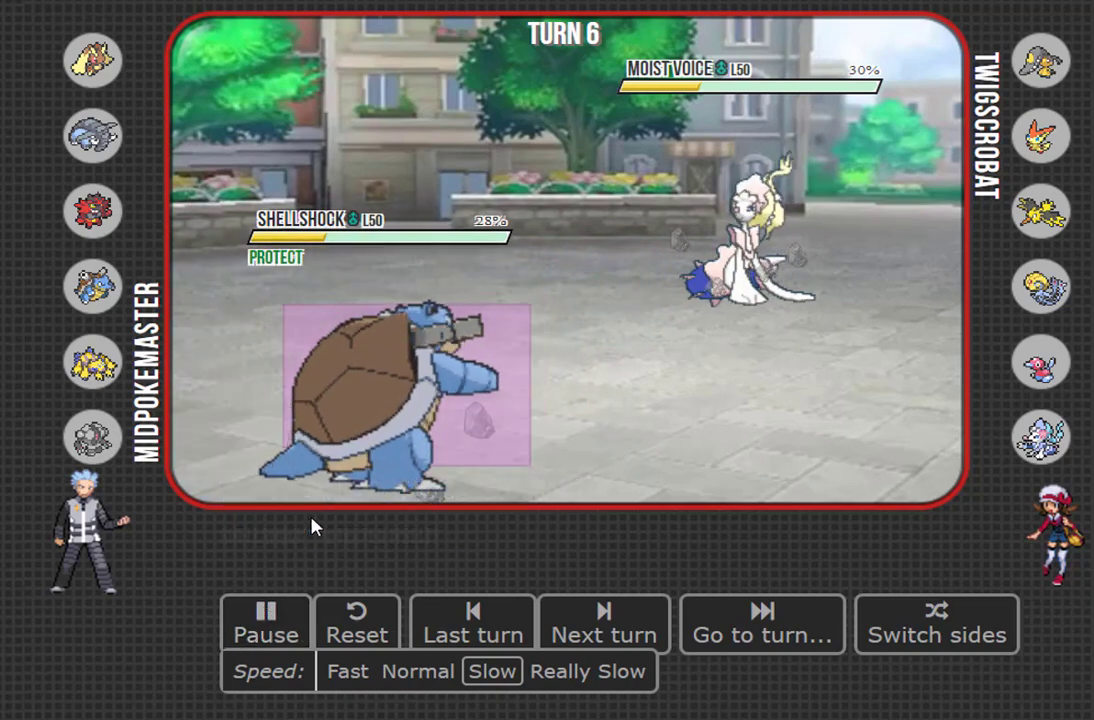
click(604, 624)
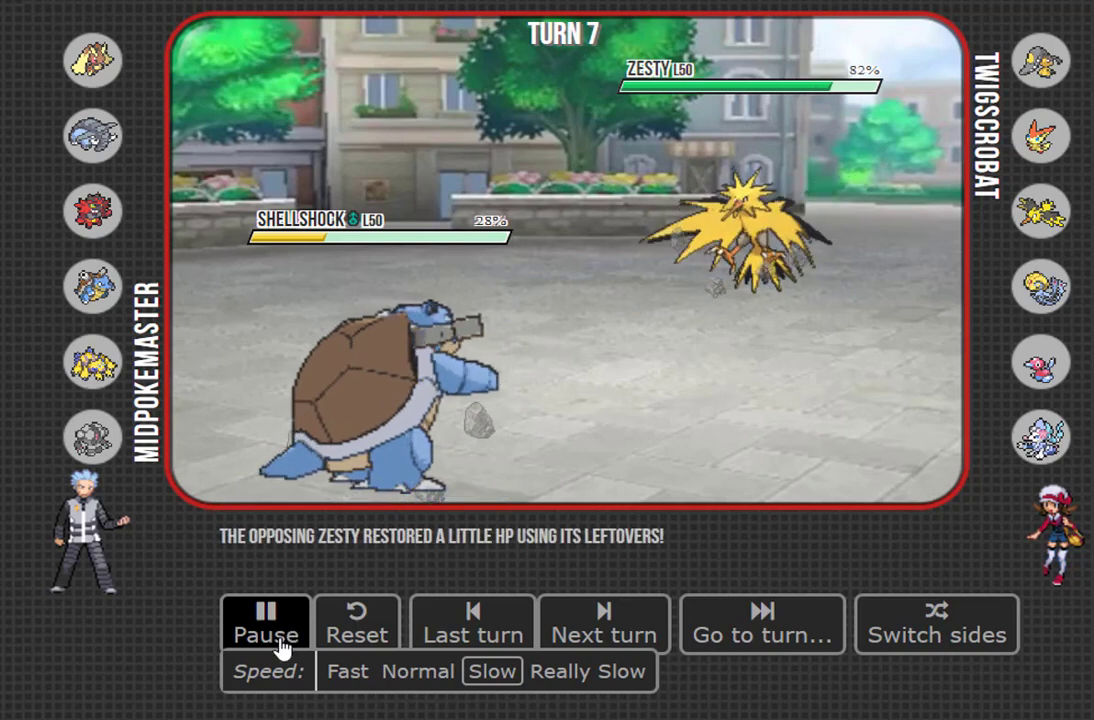
click(604, 624)
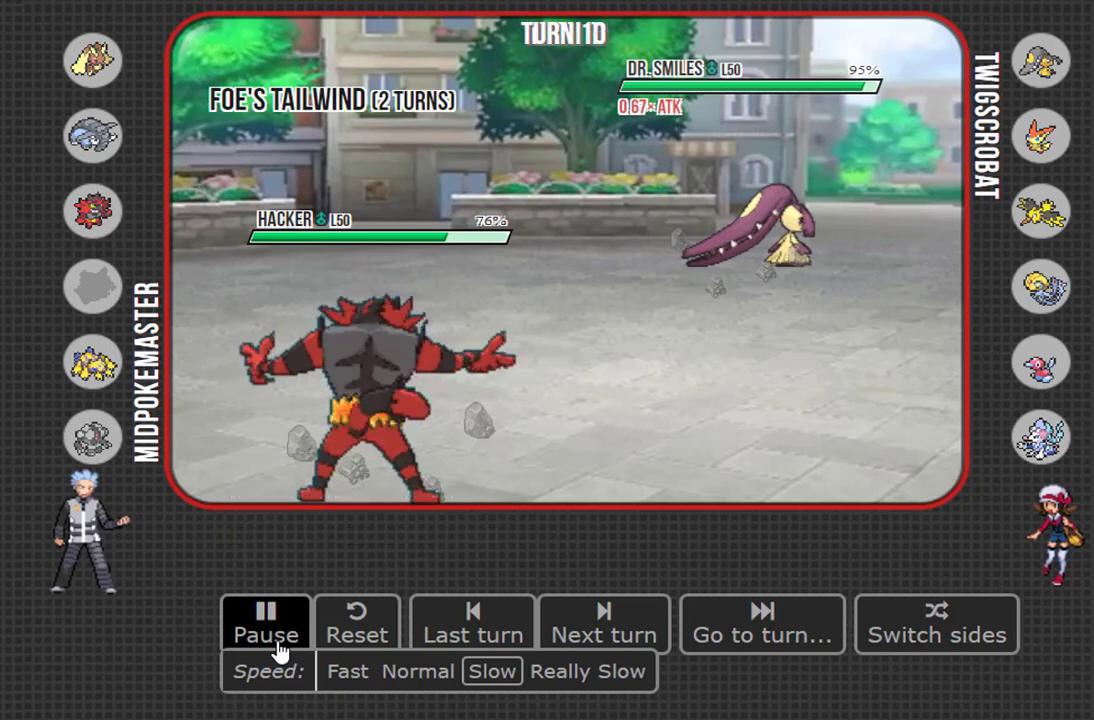
Hold at turn 10, then resume into turn 11 where Dain uses Fake Out on Dr. Smiles
click(266, 624)
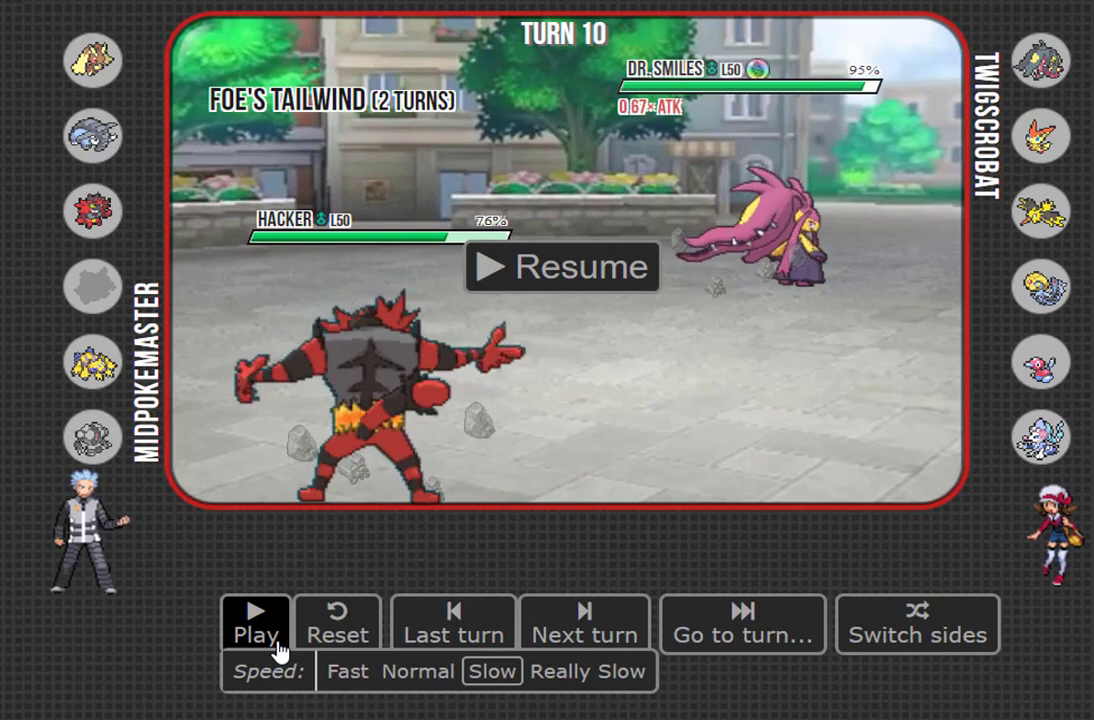
click(254, 624)
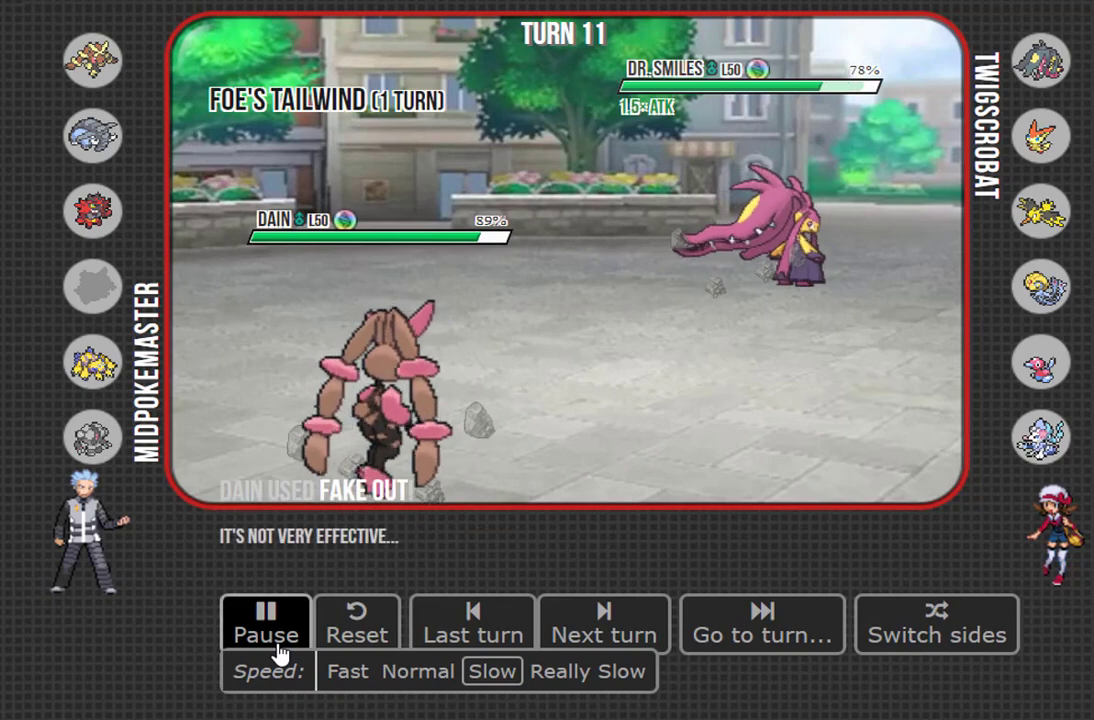
Pause and resume from turn 11 so the replay reaches turn 14 and Flying V's V-create on Reeses
click(264, 624)
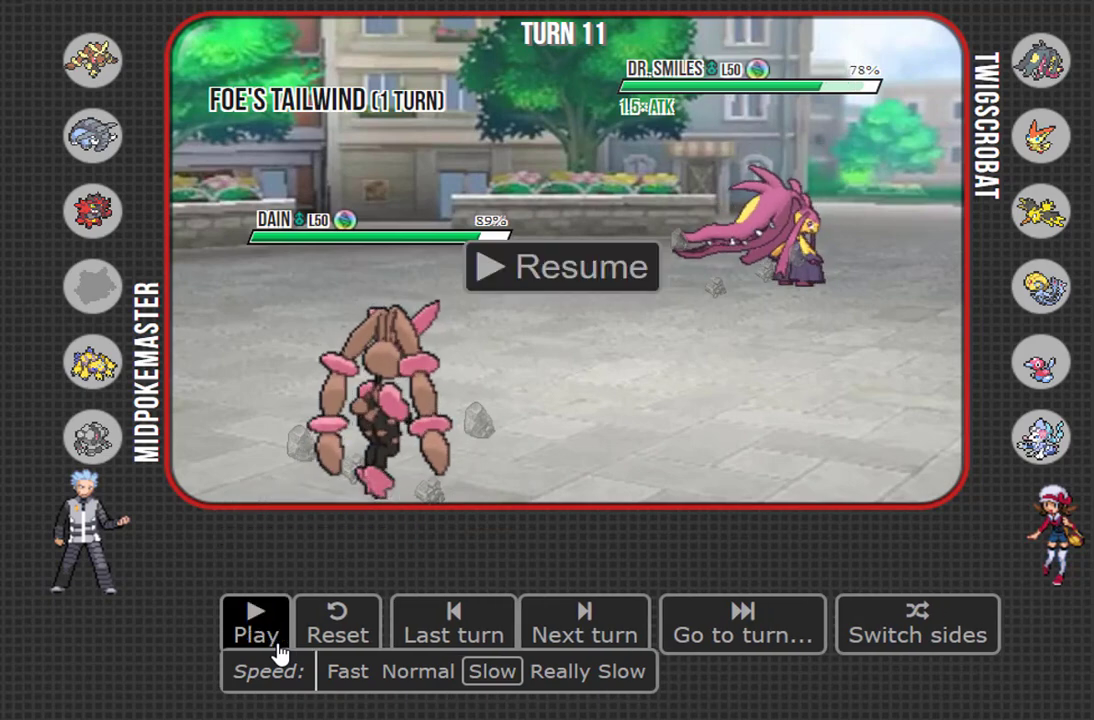
click(254, 620)
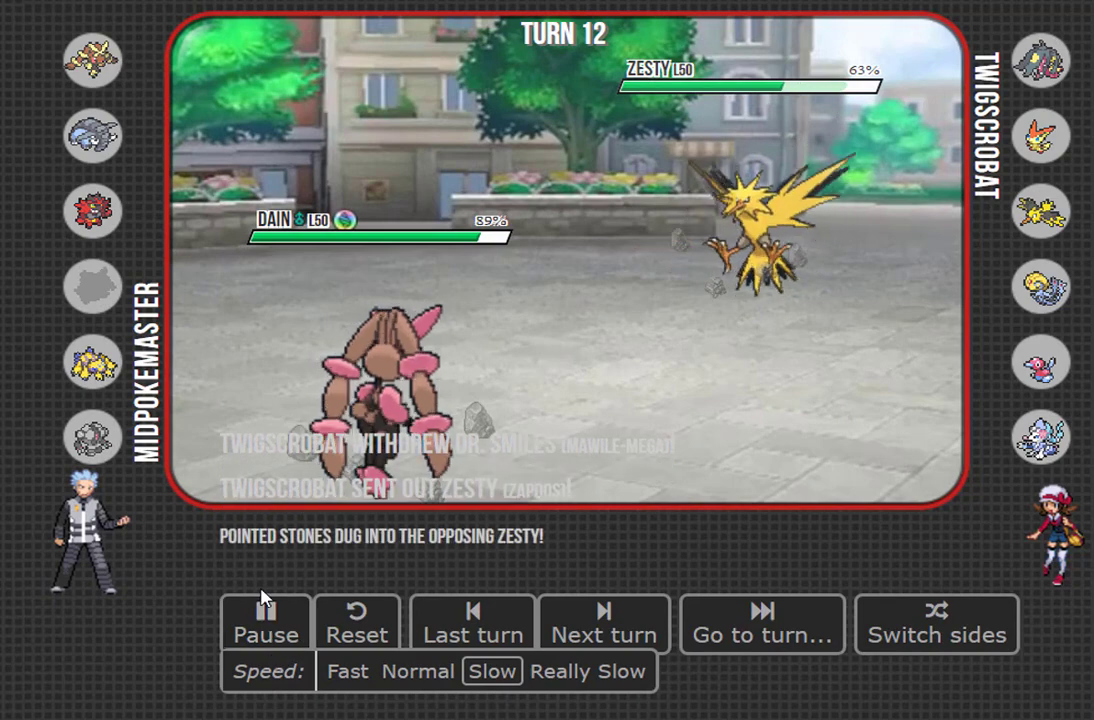
click(266, 624)
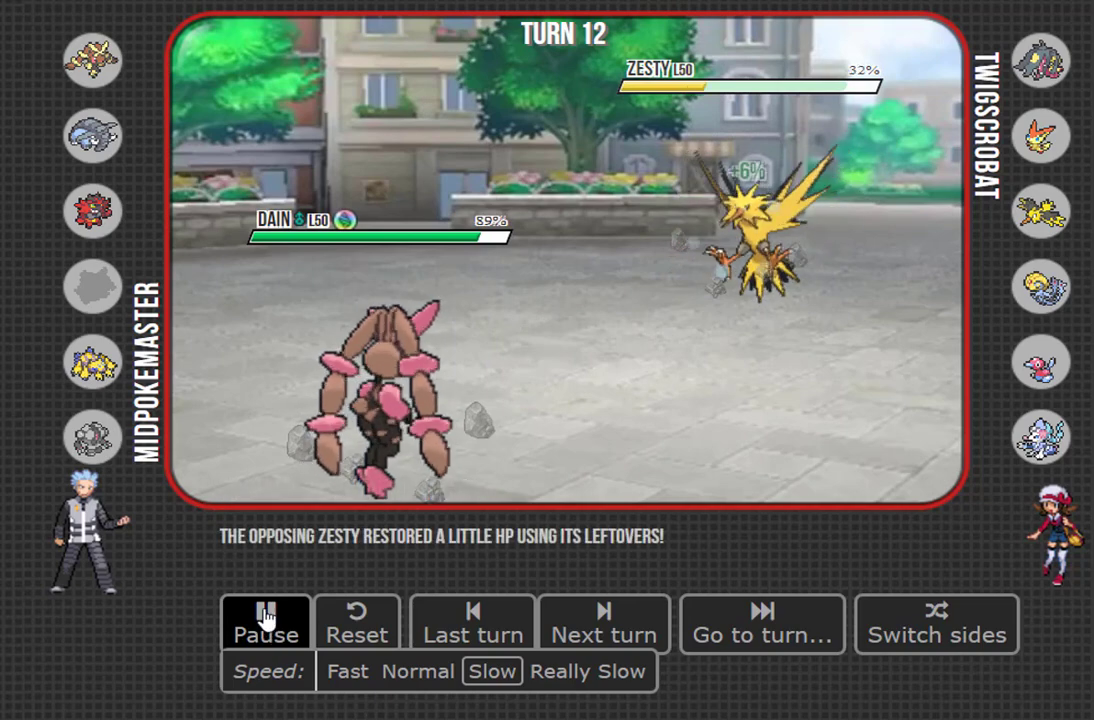
click(266, 620)
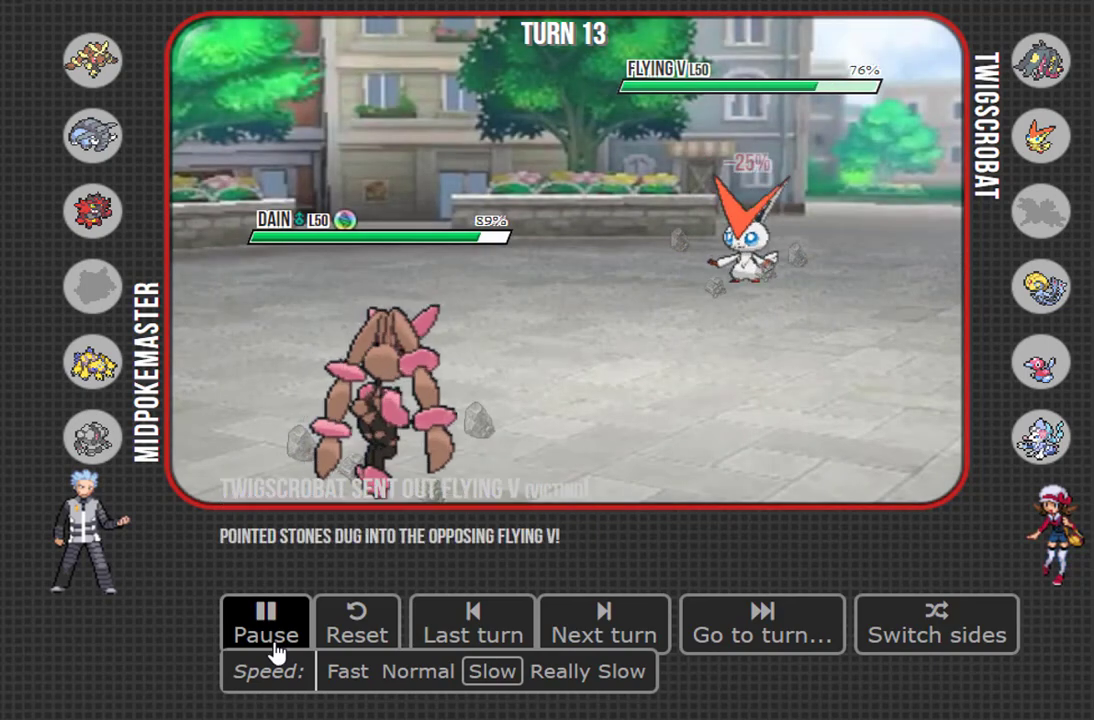
click(266, 624)
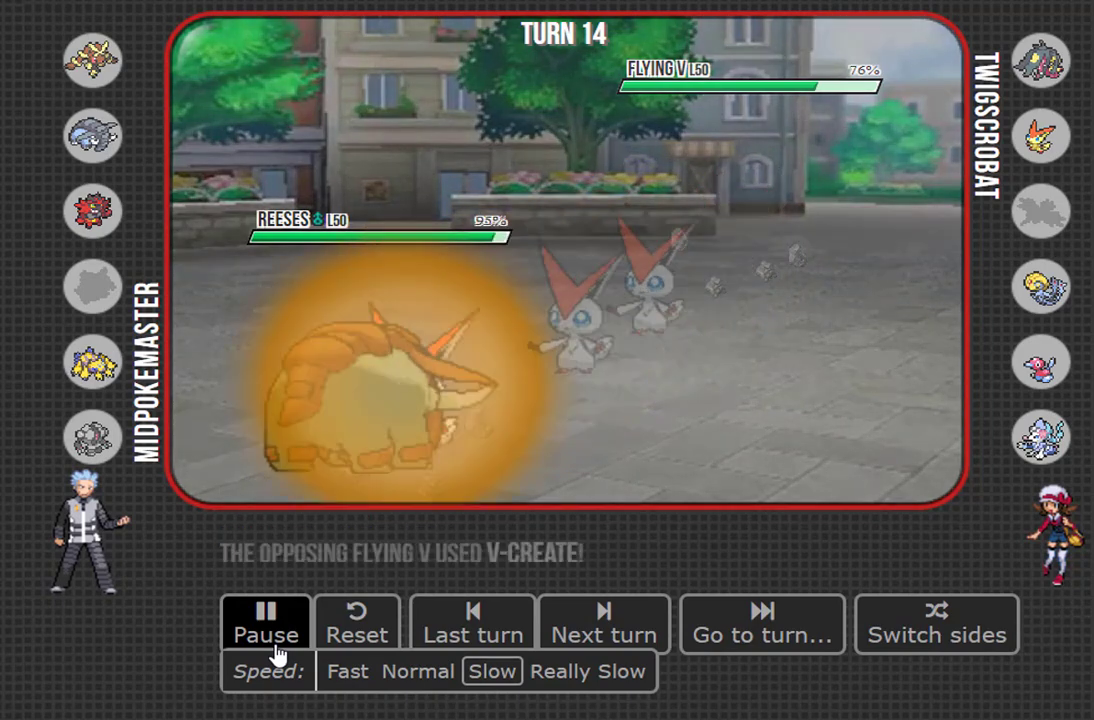
Stop briefly during V-create and again as Thicc Ducc switches in, letting playback reach turn 20's Ice Beam on iRobot
click(264, 622)
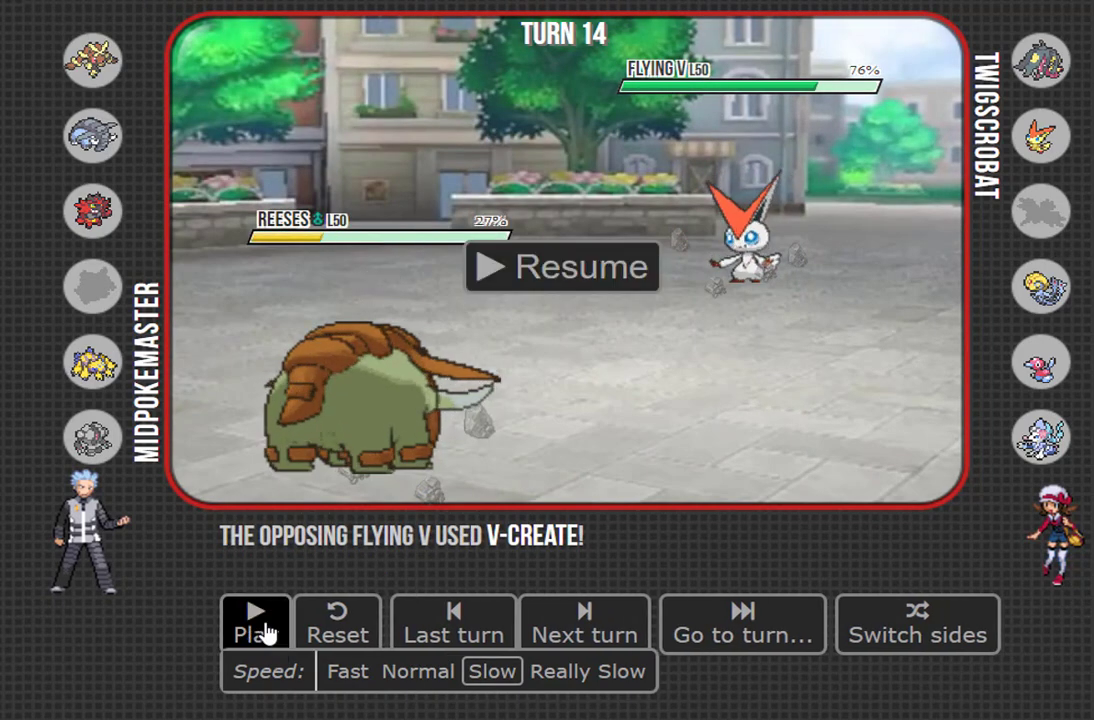
click(256, 624)
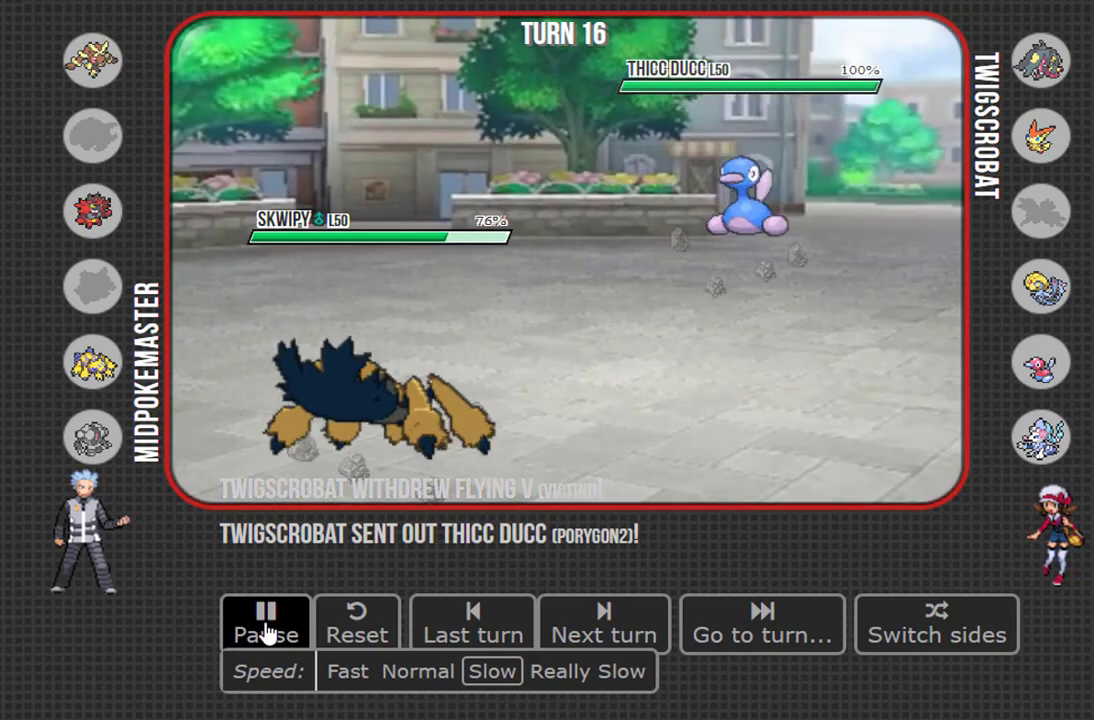
click(264, 622)
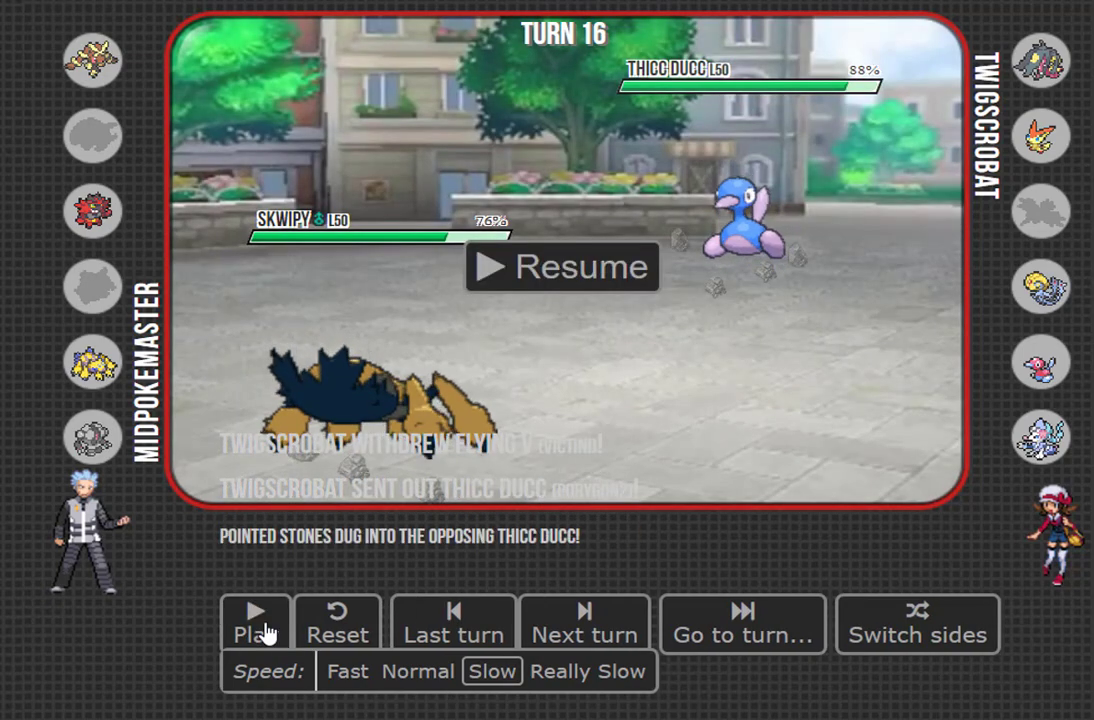
click(254, 624)
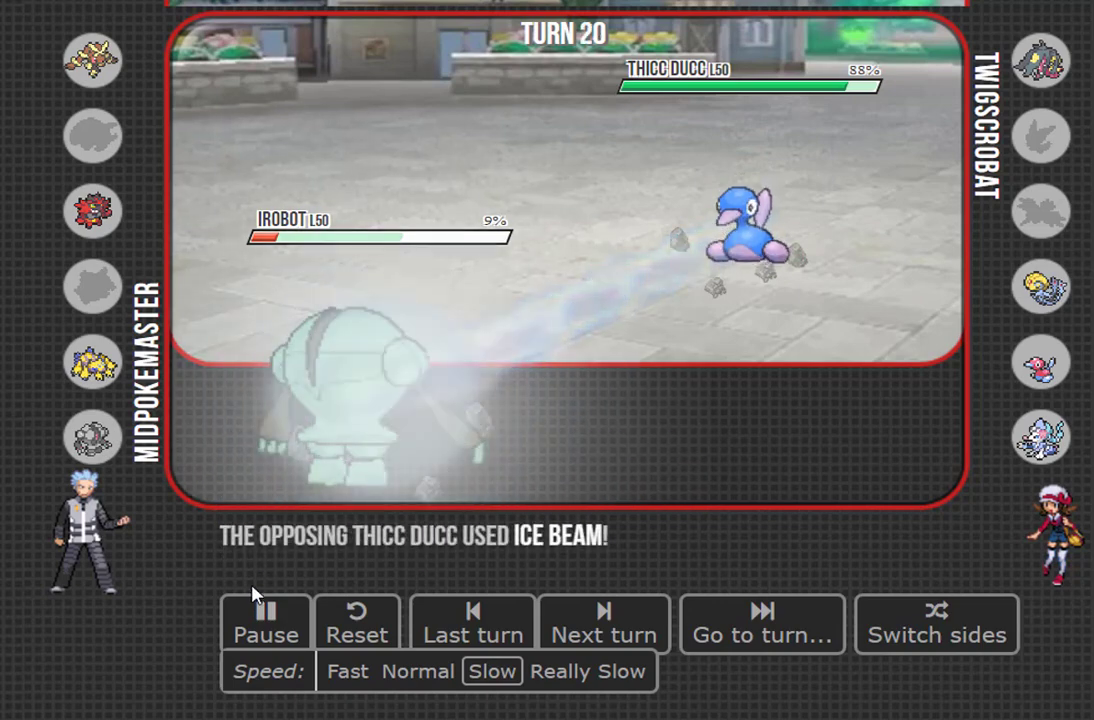
Keep the replay moving from turn 20 past Skwipy's Thunder to turn 27, Mega Dain sent in against Dr. Smiles
click(264, 622)
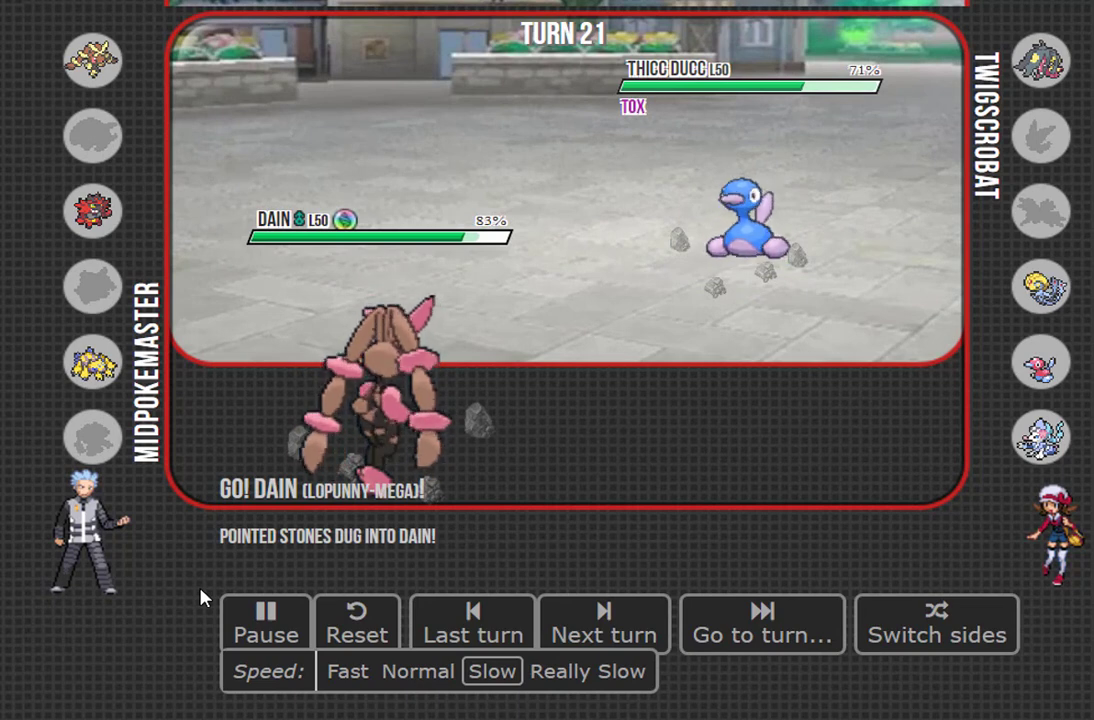
click(604, 624)
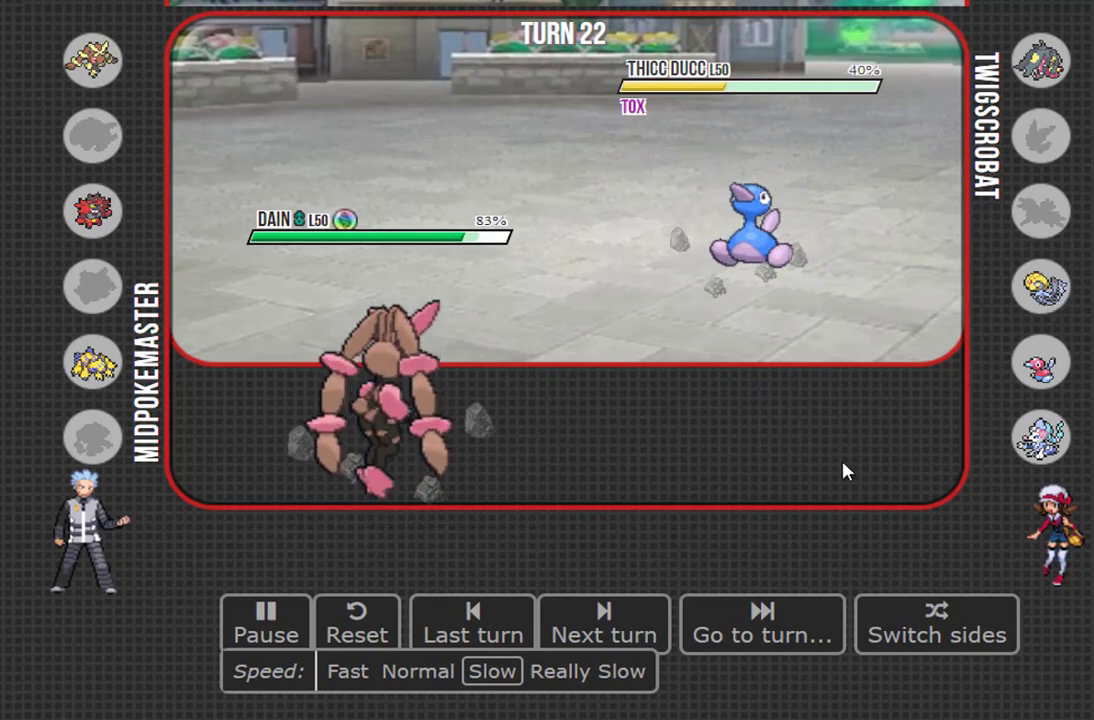
click(602, 624)
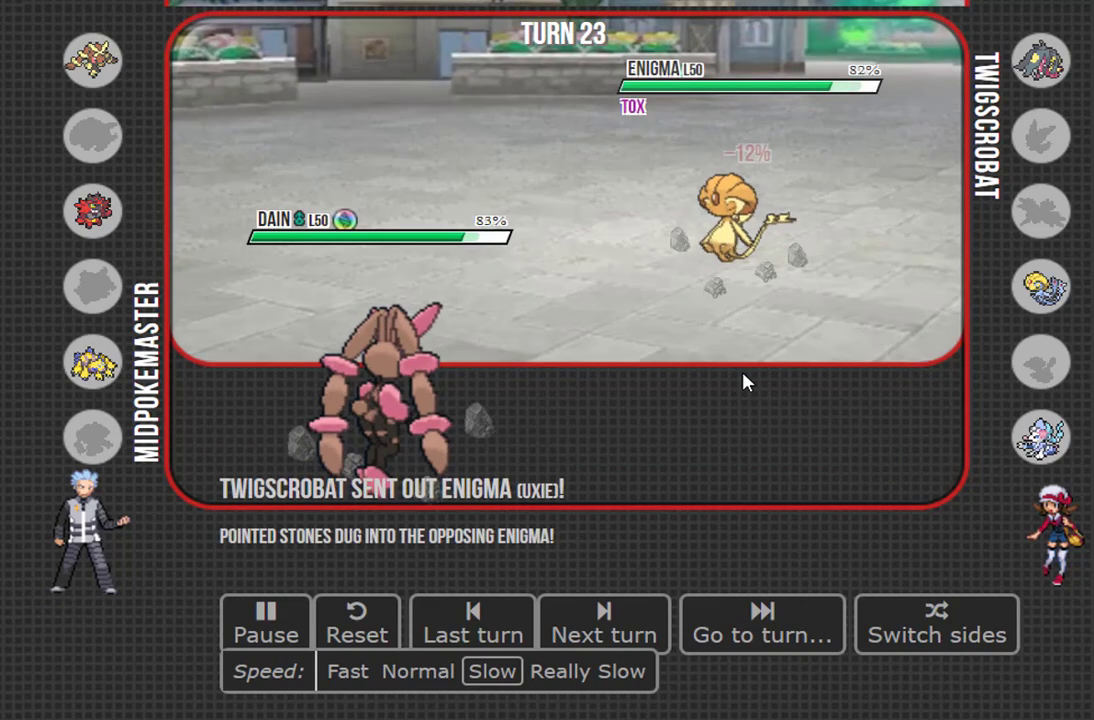
click(604, 624)
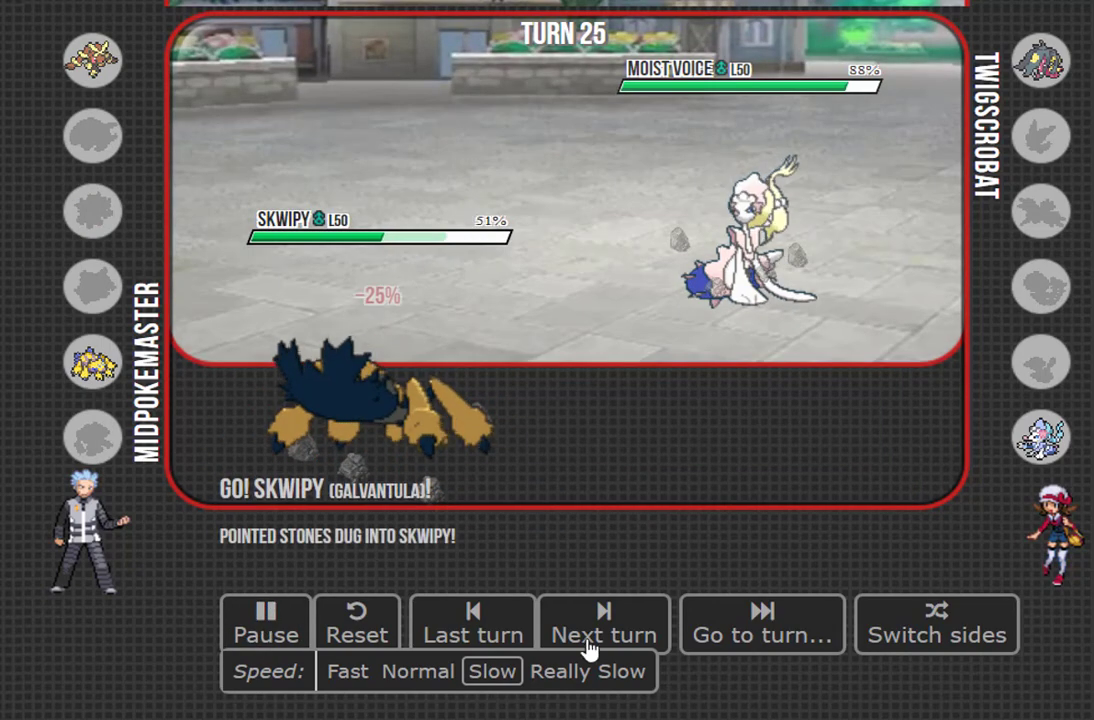
click(604, 624)
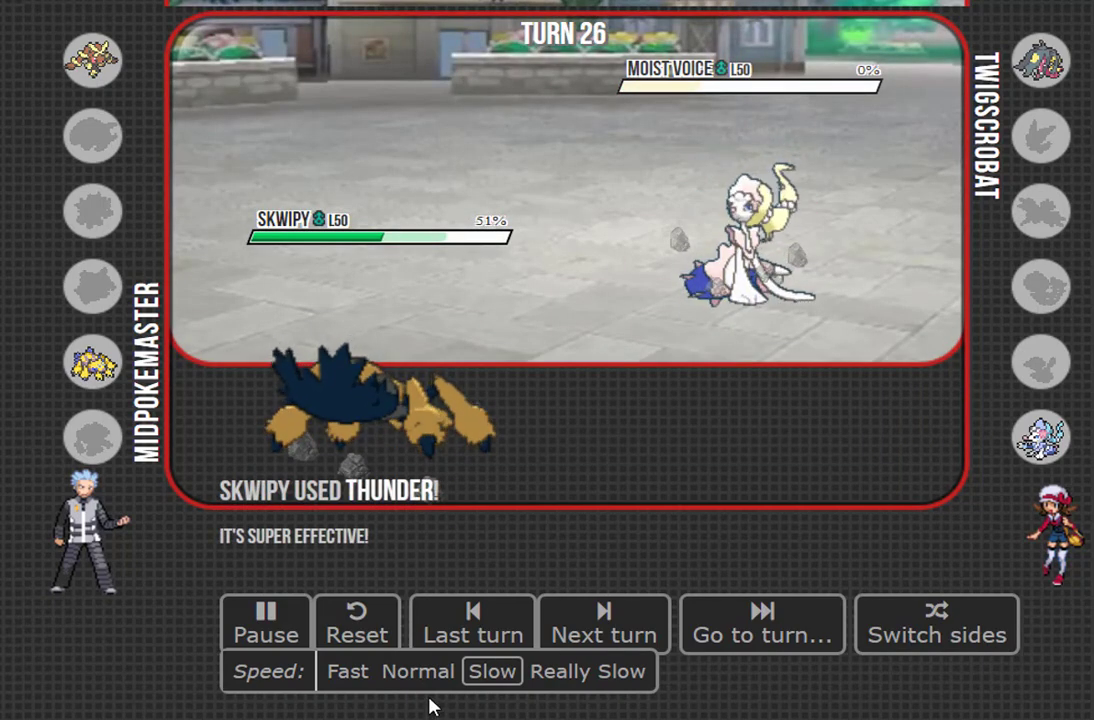
click(418, 672)
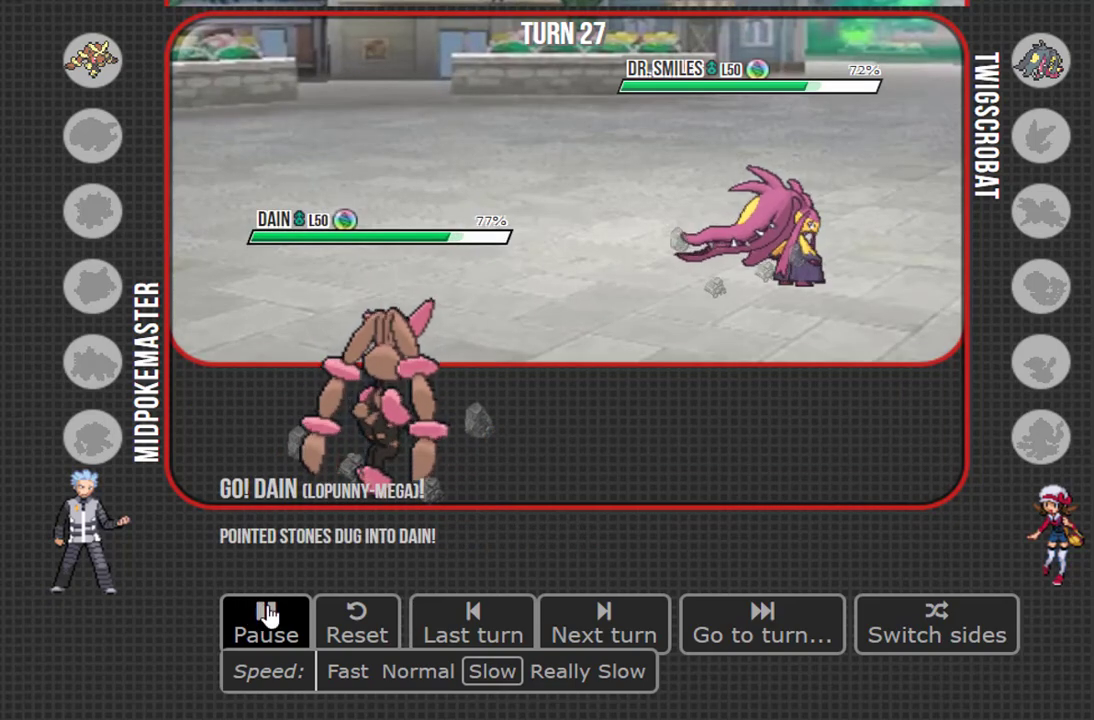
Play out turn 29 where Dain's High Jump Kick KOs Dr. Smiles for MidPokeMaster's win, then set Speed to Fast
click(604, 624)
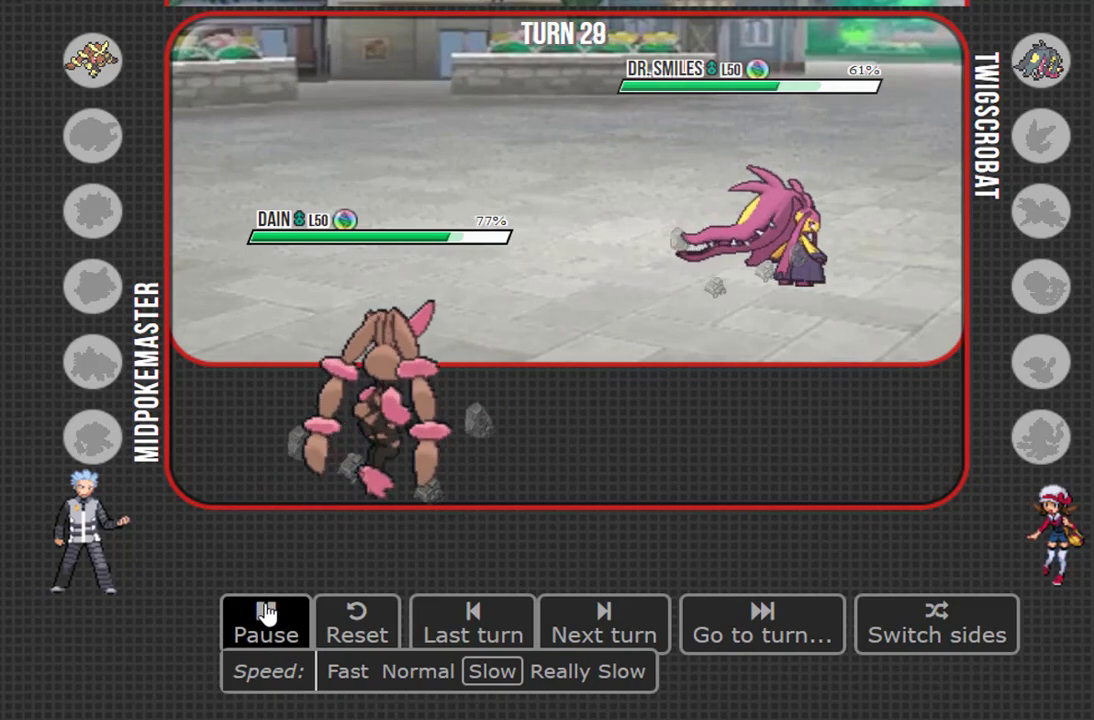
click(266, 624)
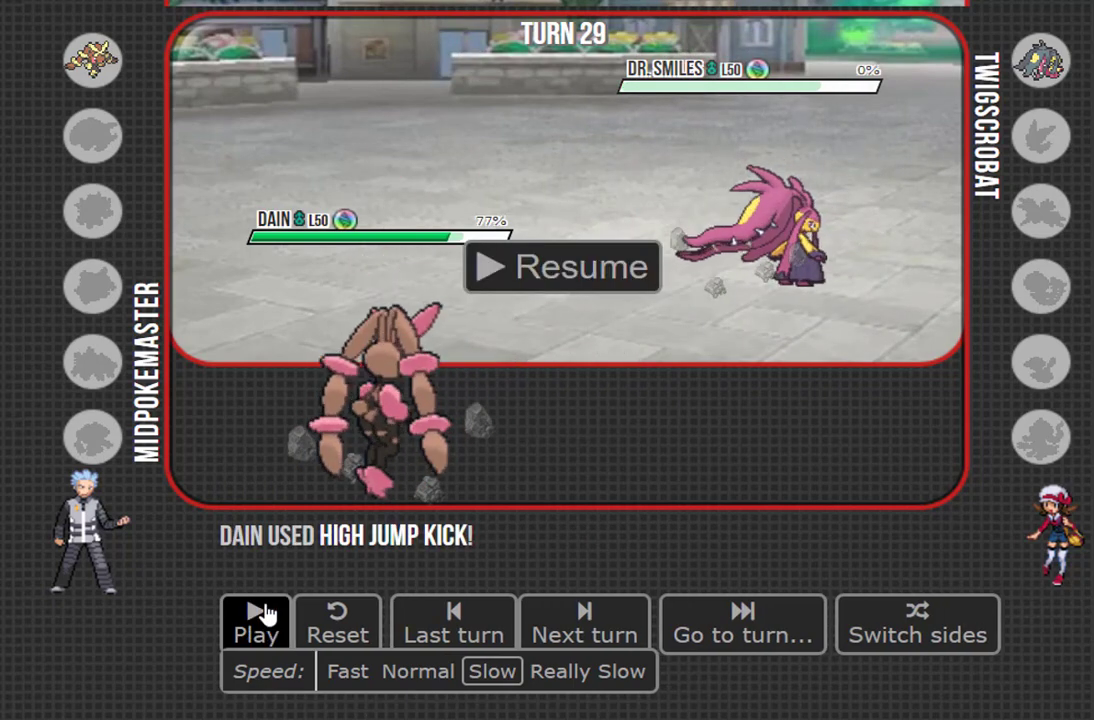
click(256, 624)
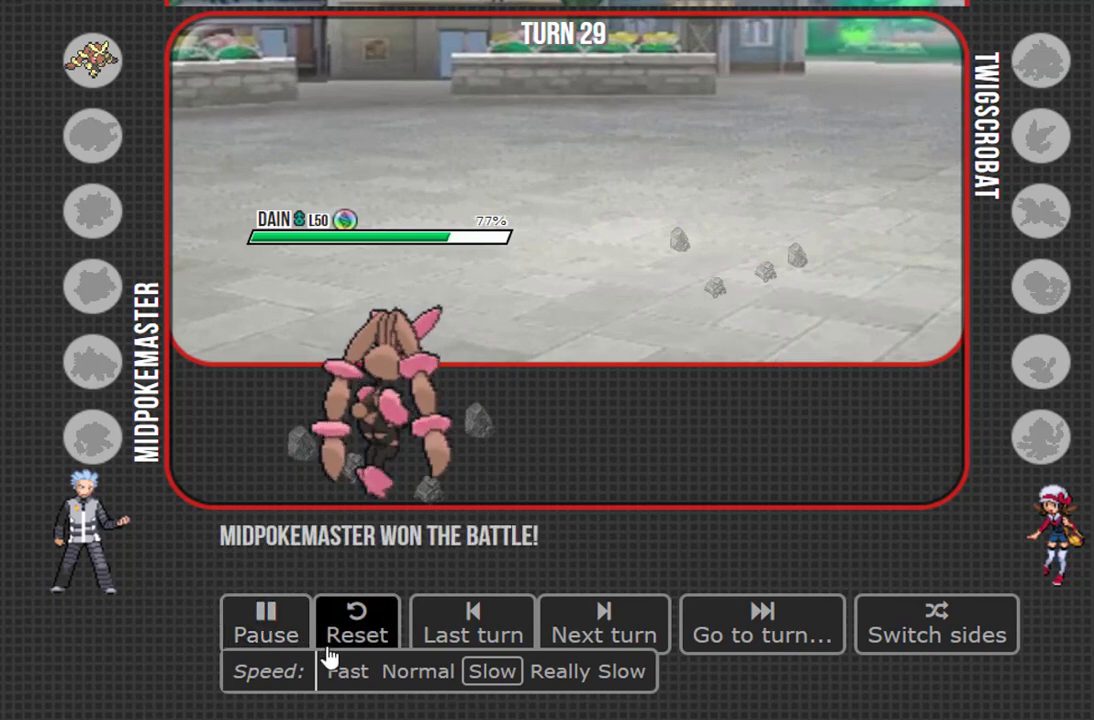
click(348, 672)
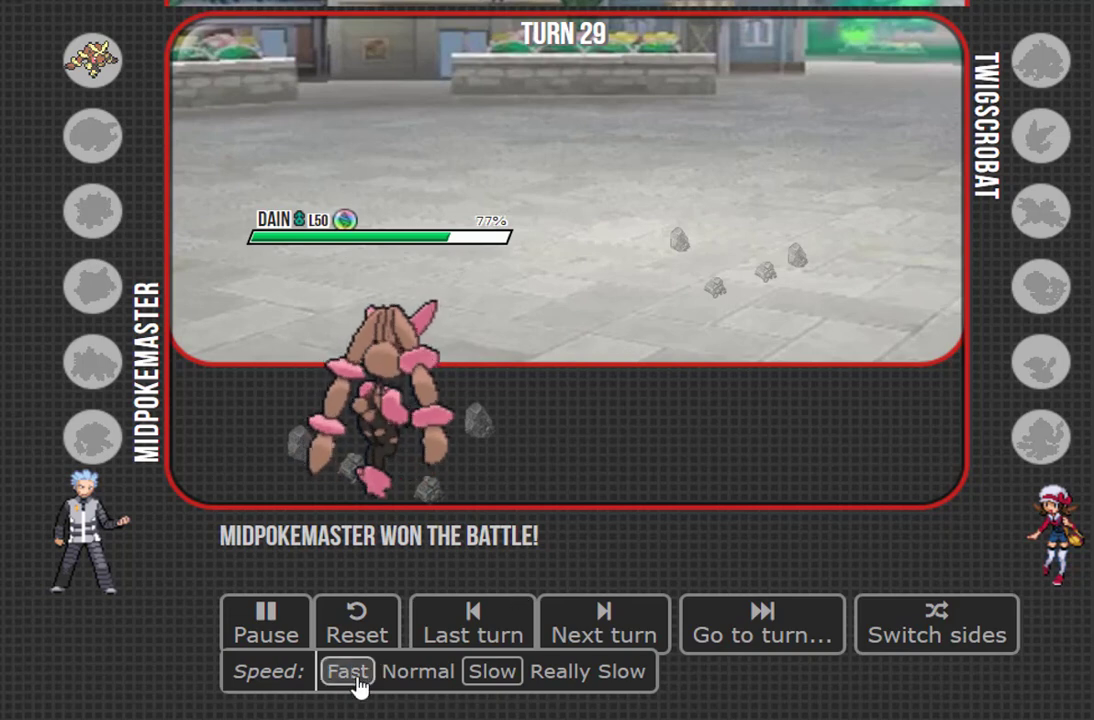